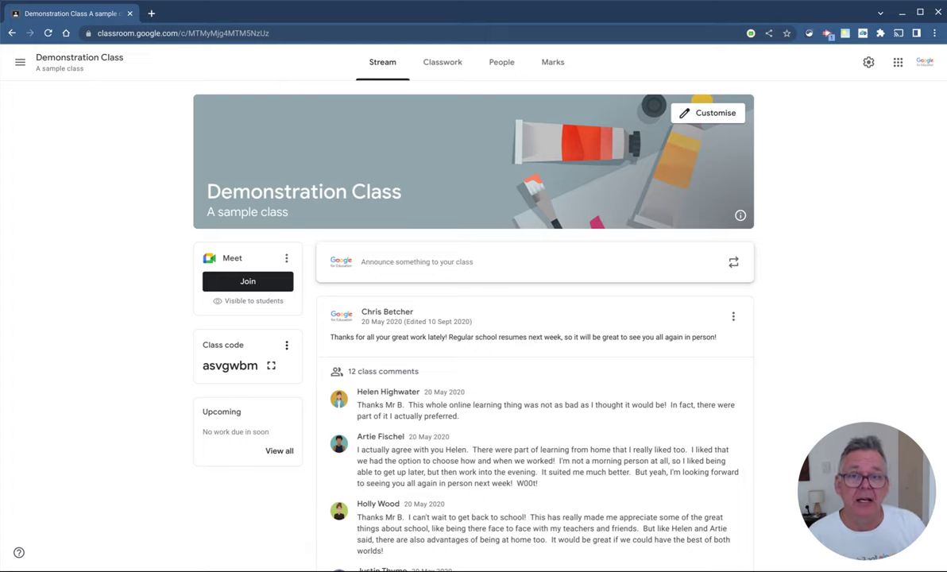
mouse_move(580, 429)
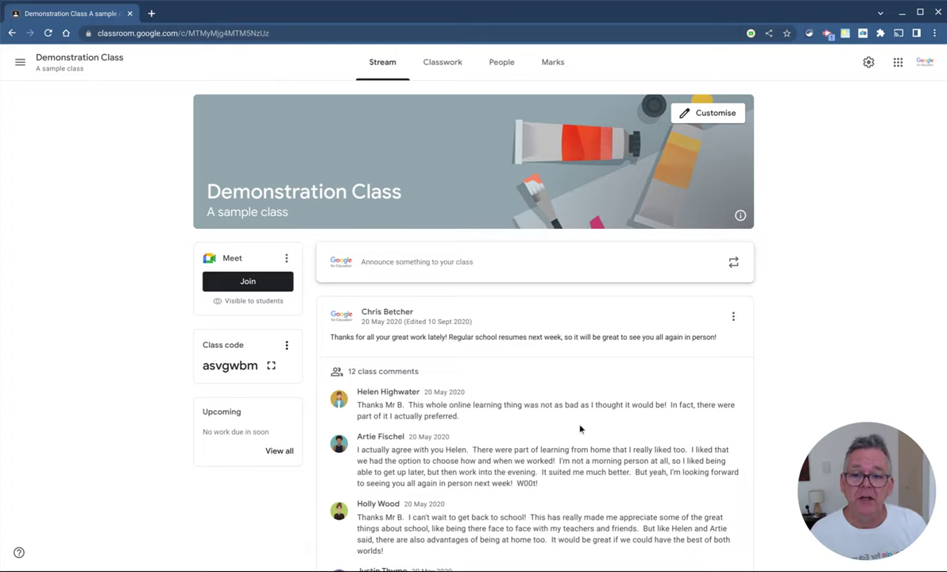
- Go to the class's Classwork page
scroll("down", 3)
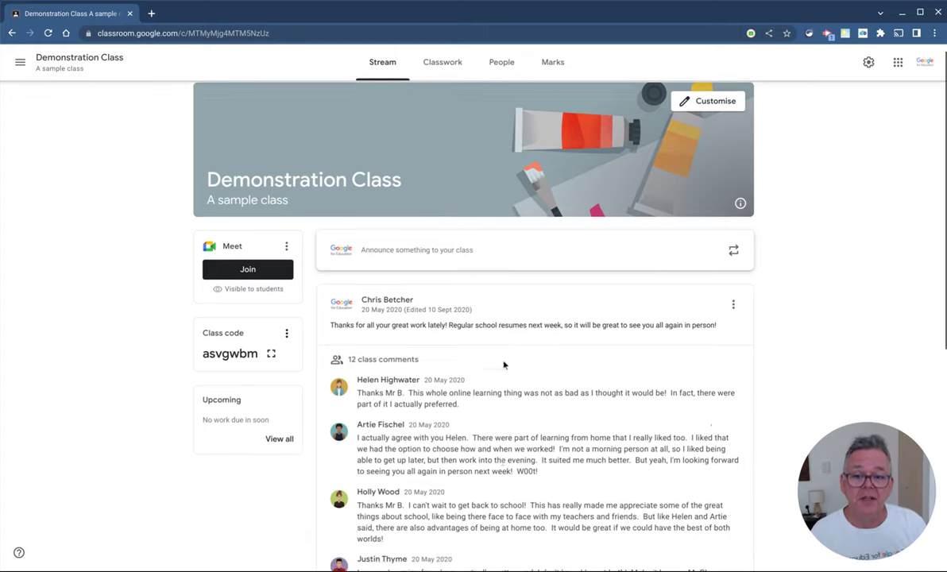
scroll("down", 3)
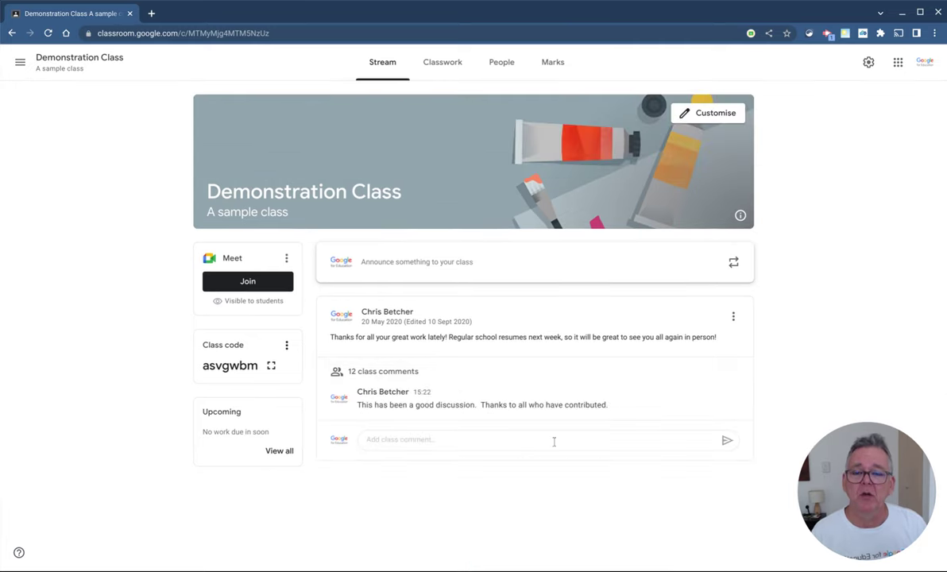
left_click(441, 62)
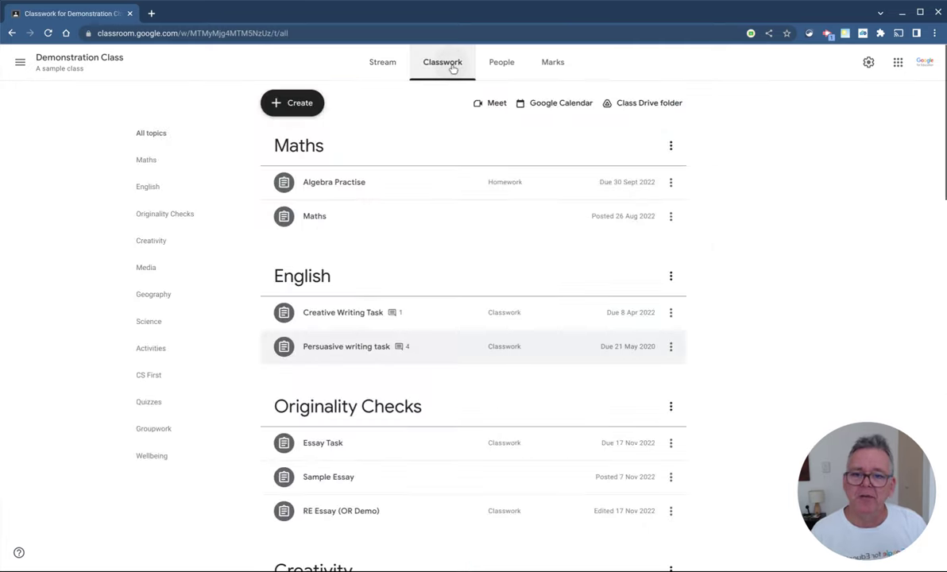
- Move World Population Quiz above Geo Quiz in the classwork list
scroll("down", 3)
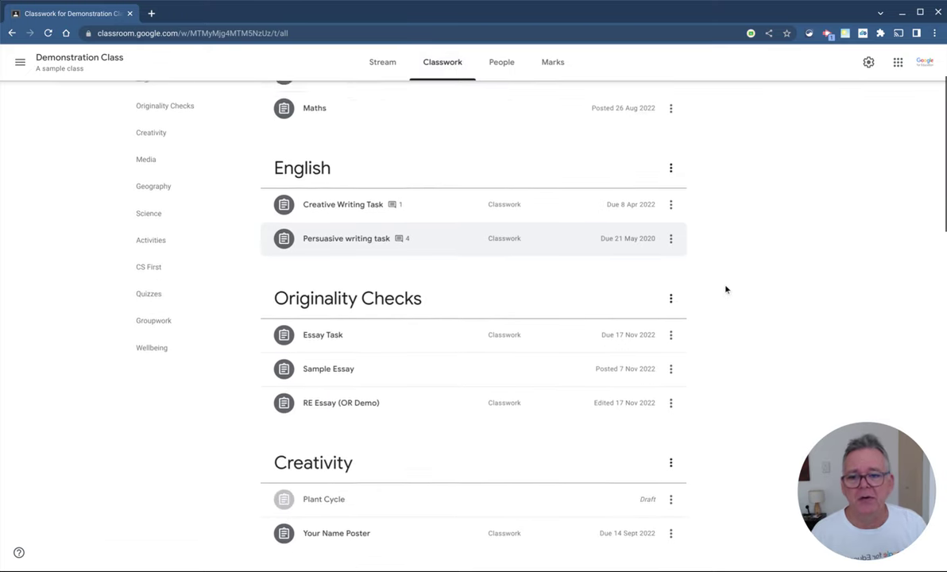
scroll("down", 3)
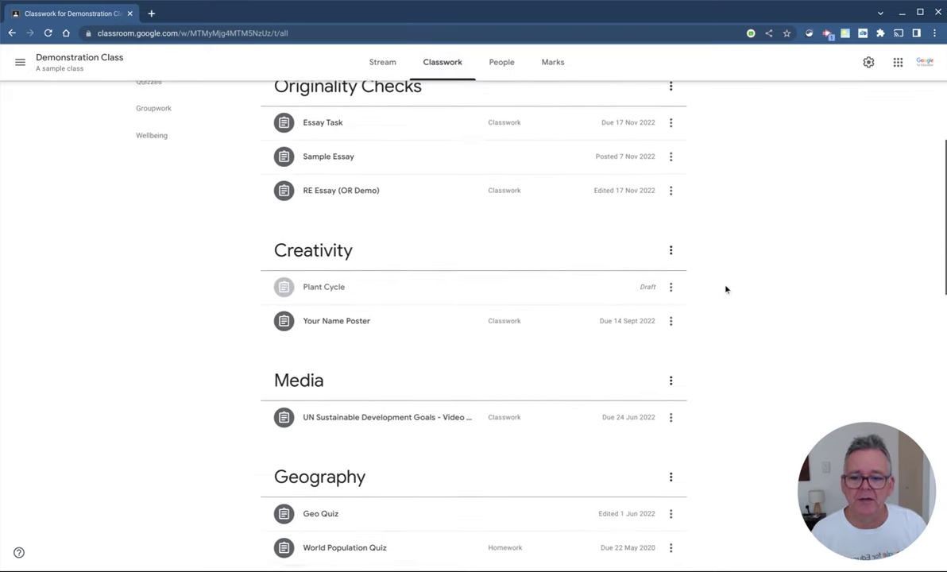
scroll("down", 3)
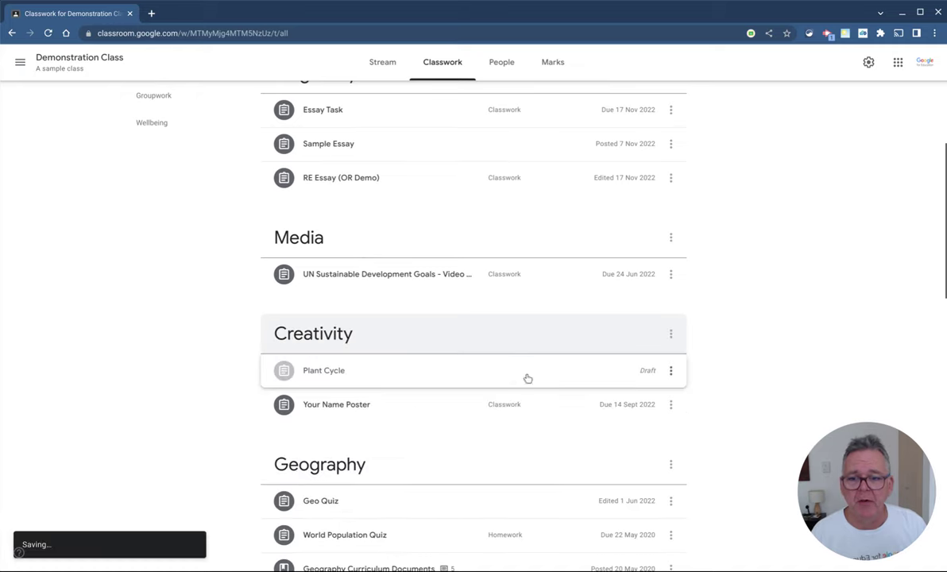
scroll("down", 3)
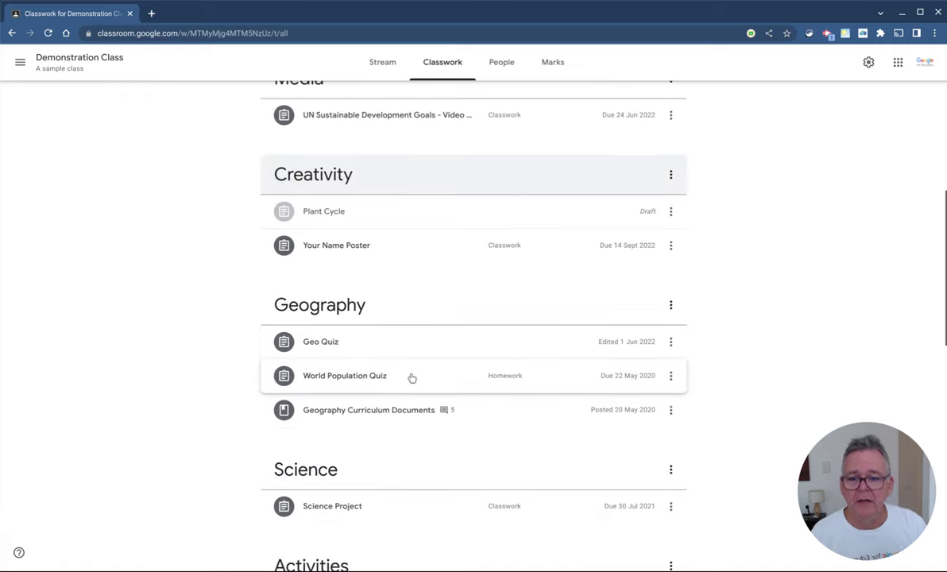
left_click_drag(344, 375, 344, 341)
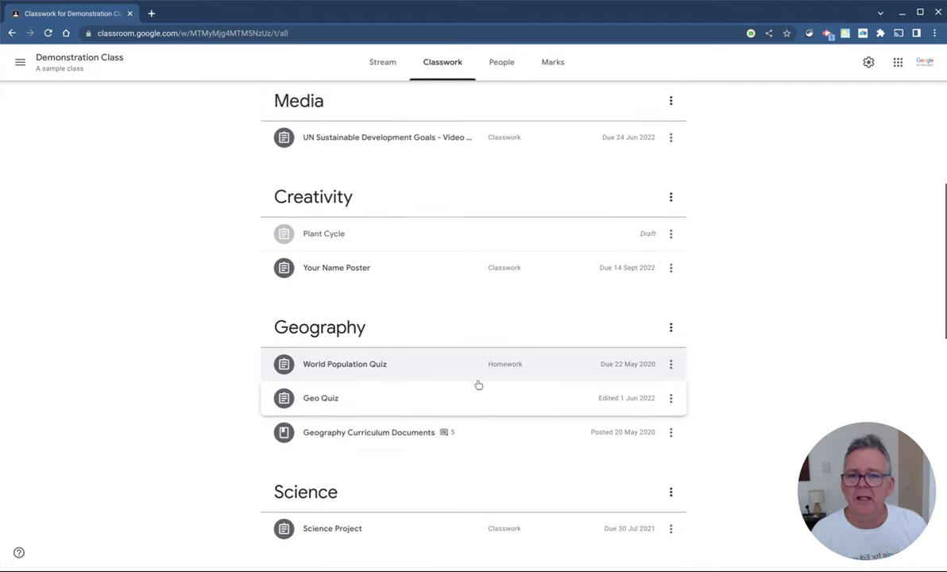
scroll("up", 3)
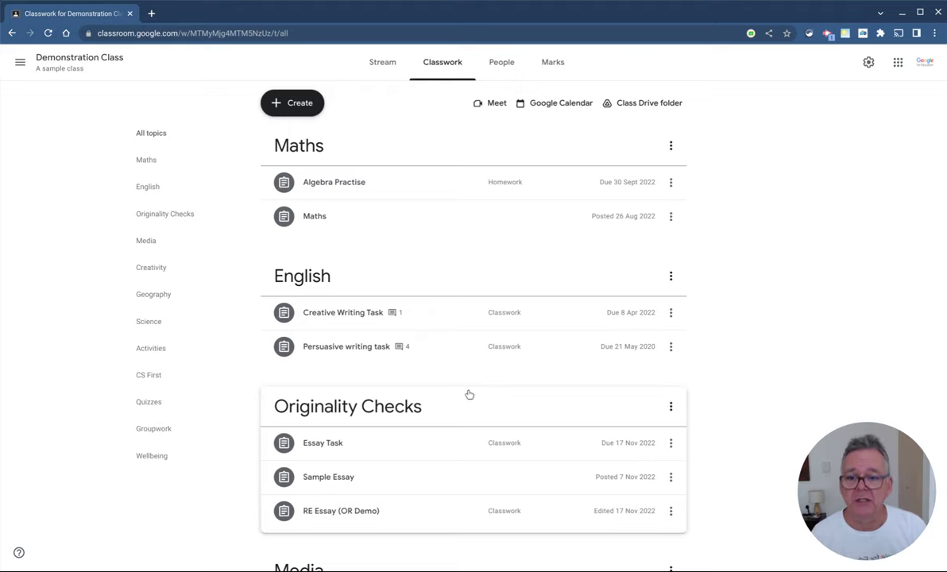
- Expand the Creative Writing Task to show its 3-criteria rubric, then show its action menu
scroll("down", 3)
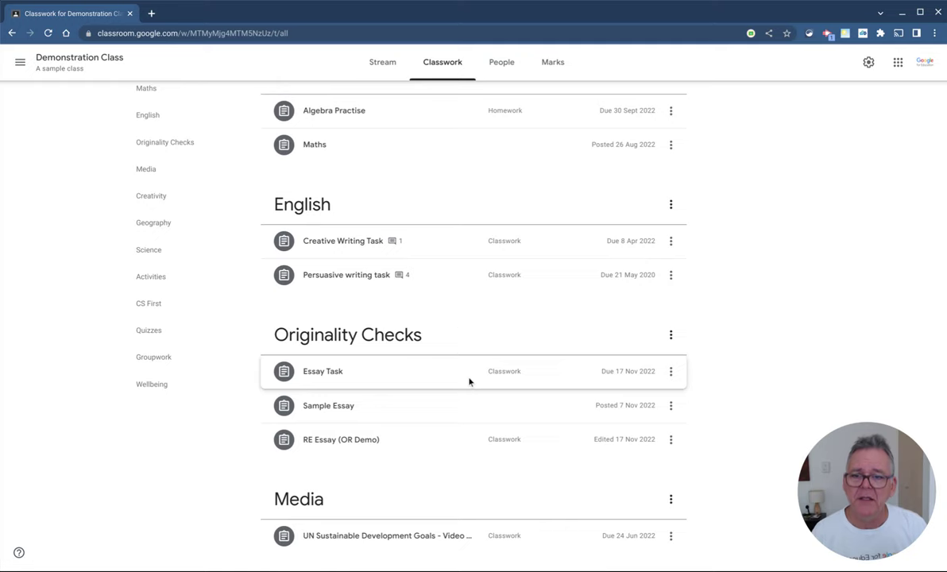
mouse_move(343, 249)
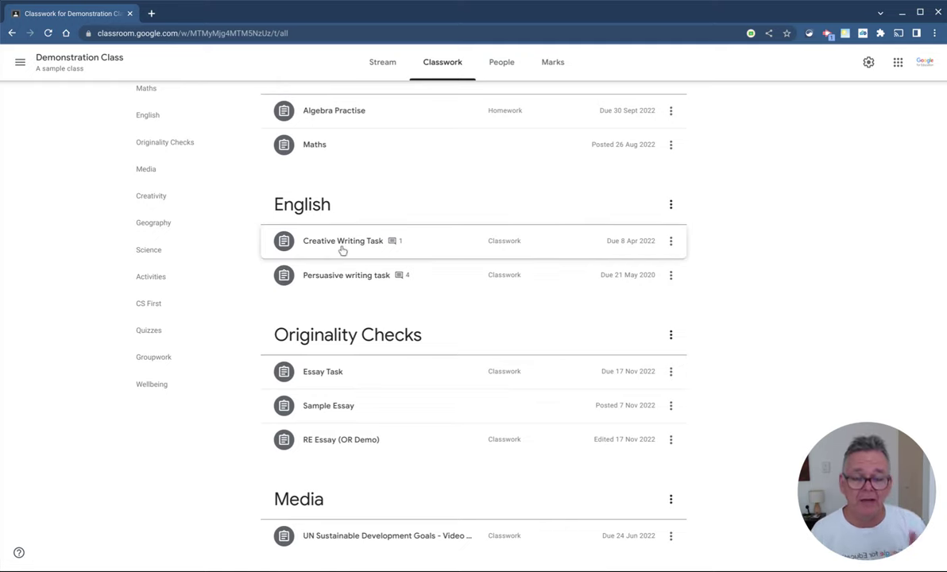
mouse_move(341, 250)
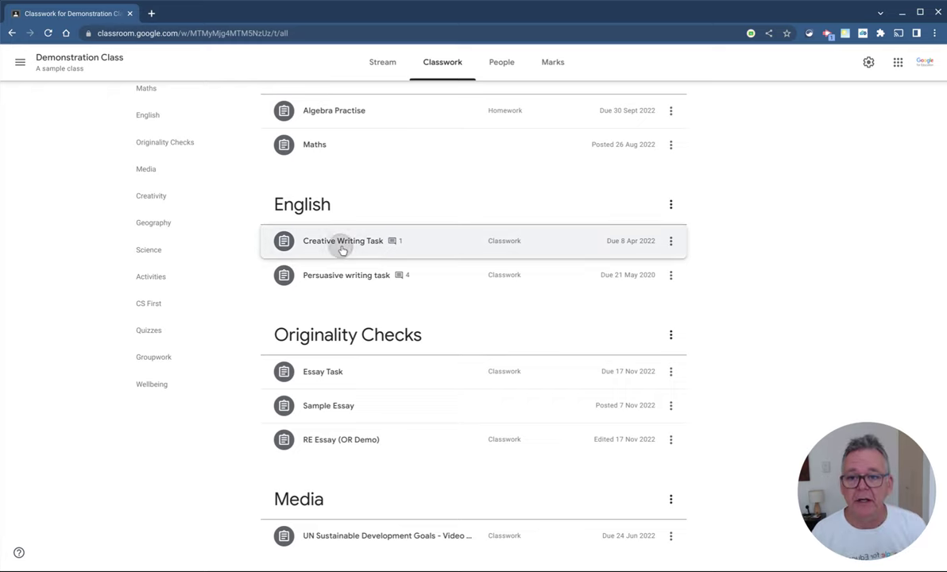
left_click(342, 240)
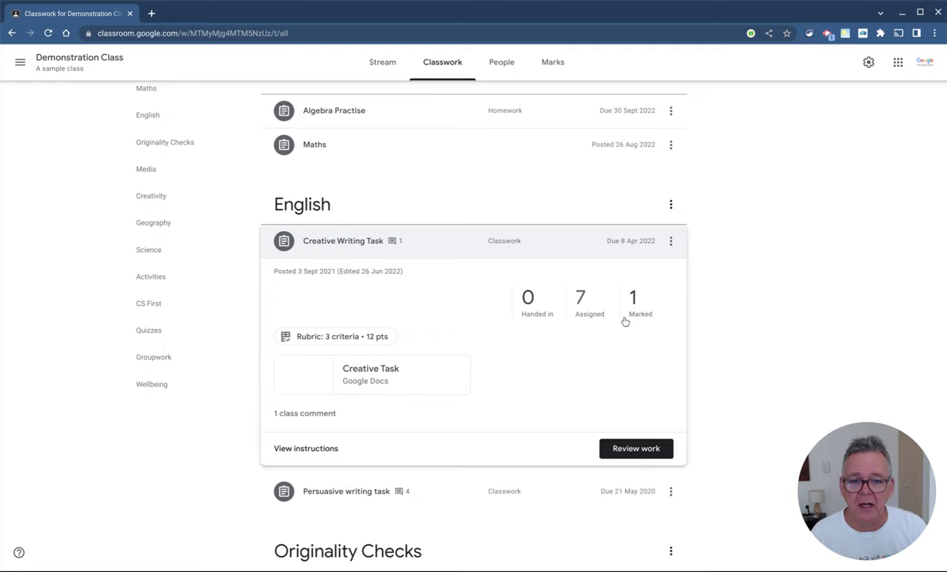
mouse_move(588, 327)
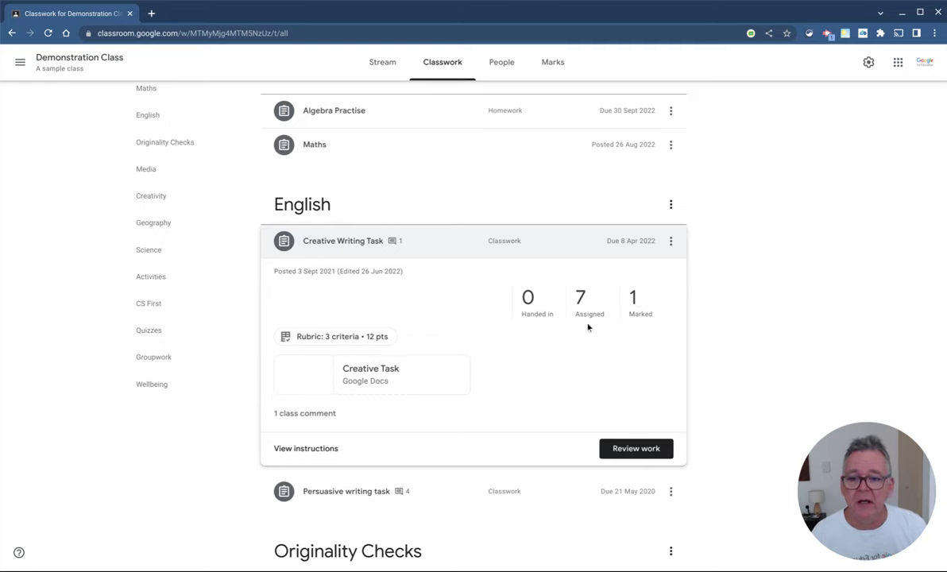
mouse_move(583, 261)
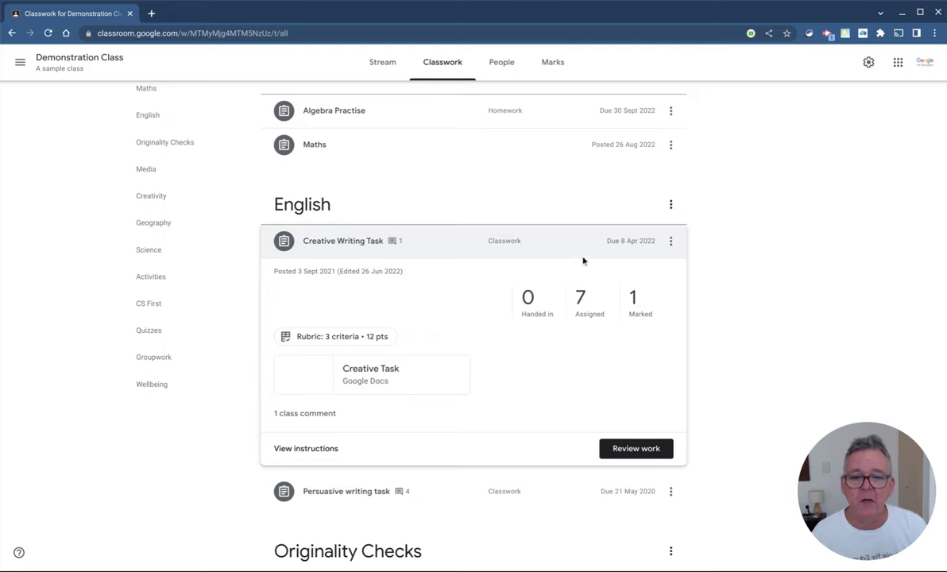
left_click(671, 241)
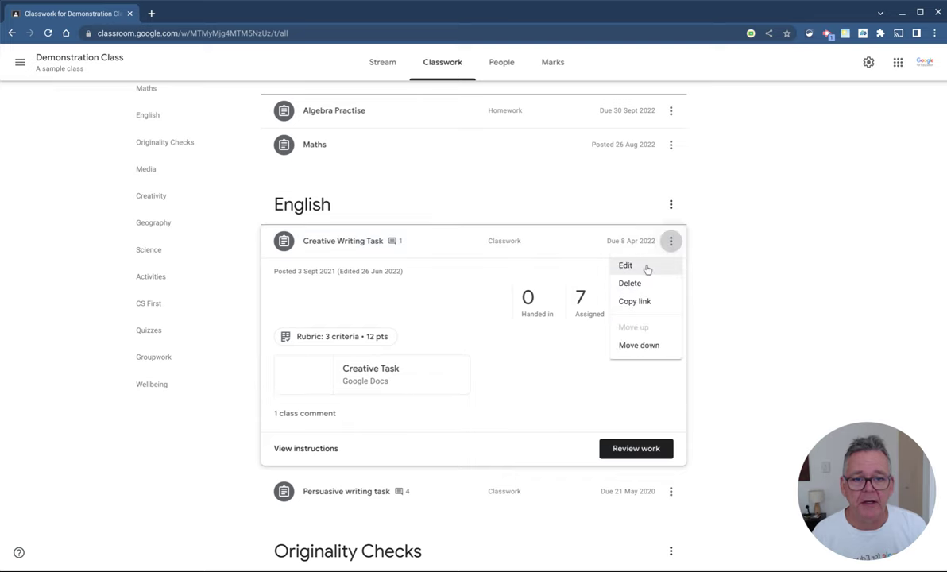
- Edit the Creative Writing Task, showing its 20 points, English topic and plagiarism check
left_click(625, 265)
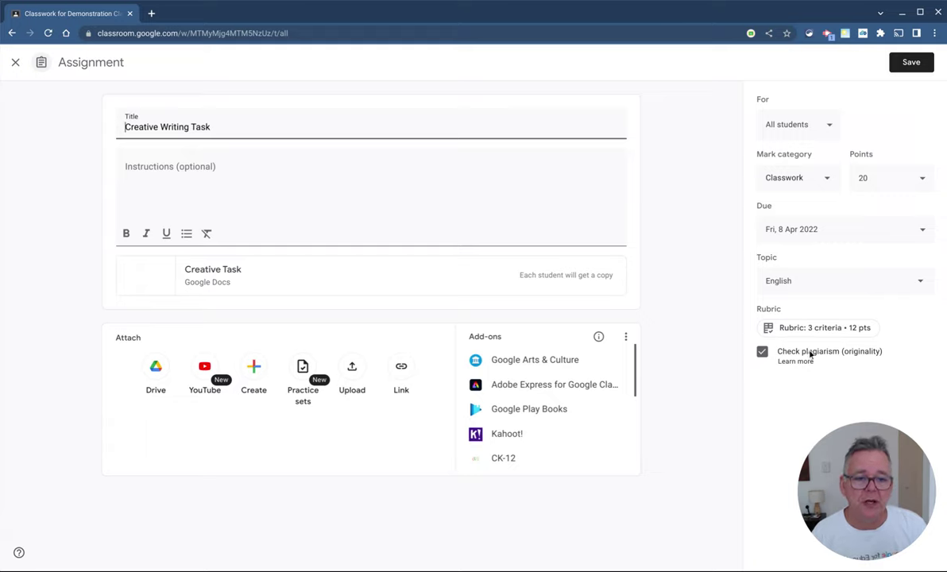
mouse_move(831, 355)
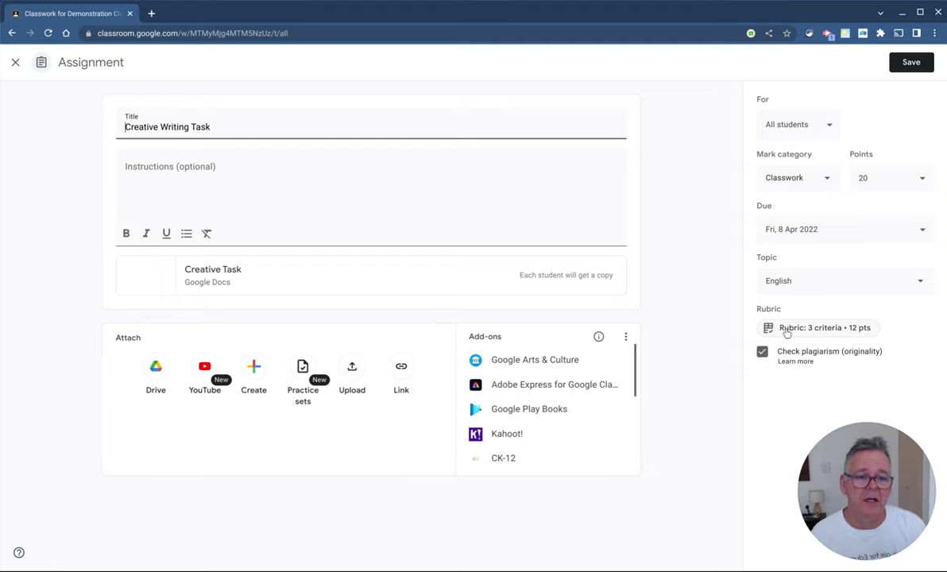
- View the rubric's Persuasion, Originality and Spelling and Grammar criteria, out of 12
left_click(816, 328)
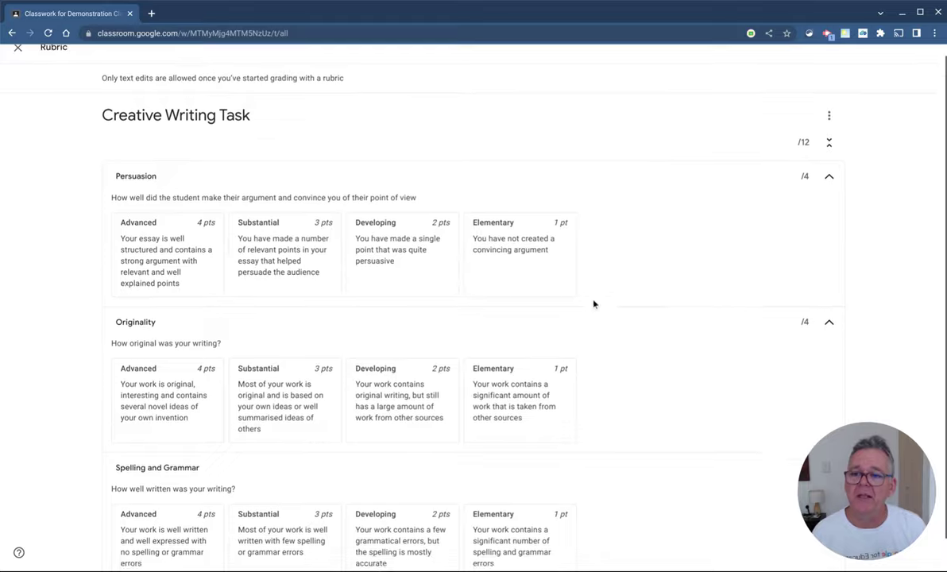
scroll("down", 3)
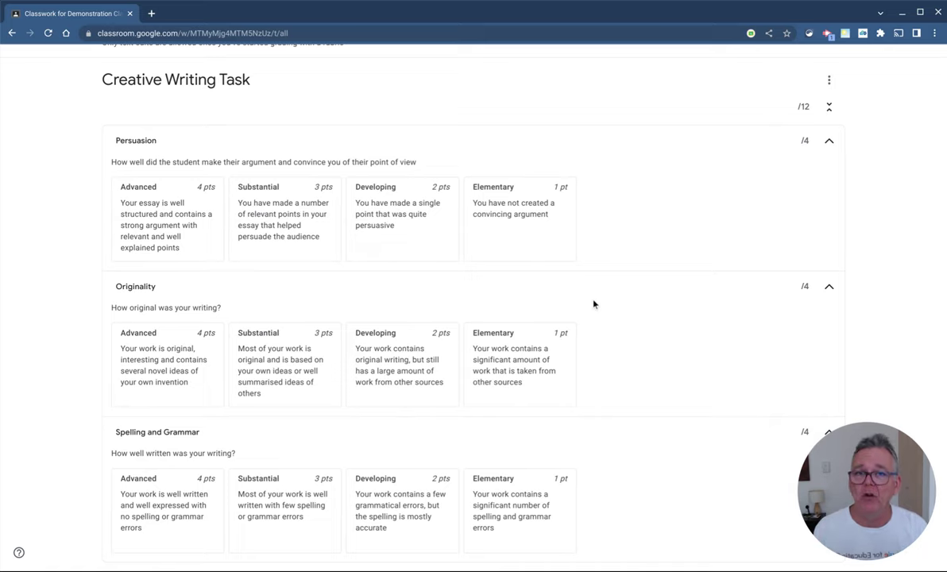
mouse_move(545, 289)
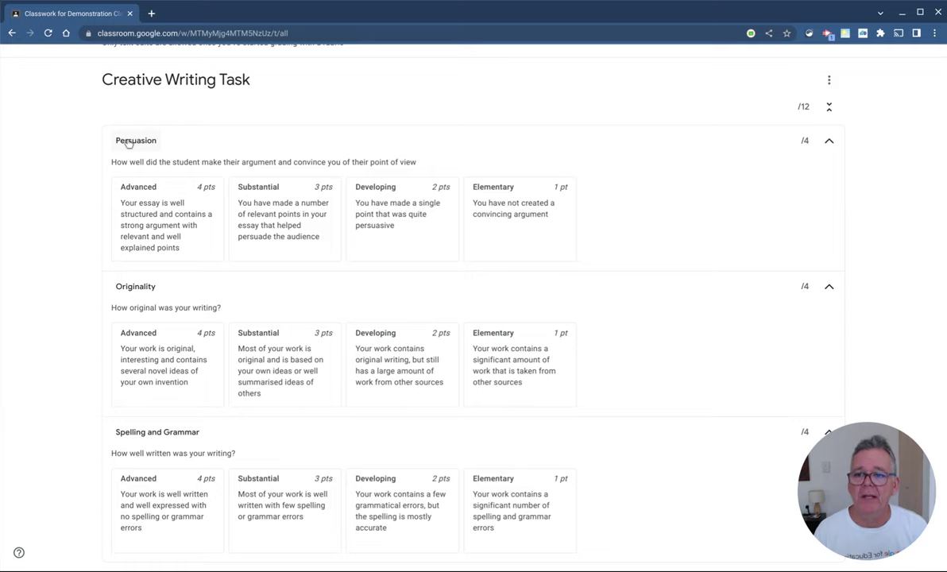
mouse_move(99, 233)
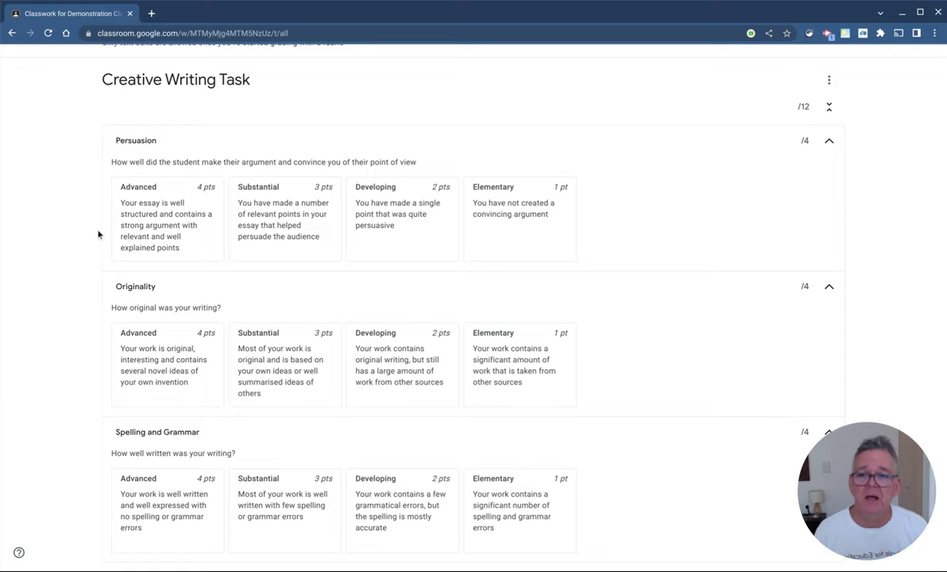
mouse_move(130, 292)
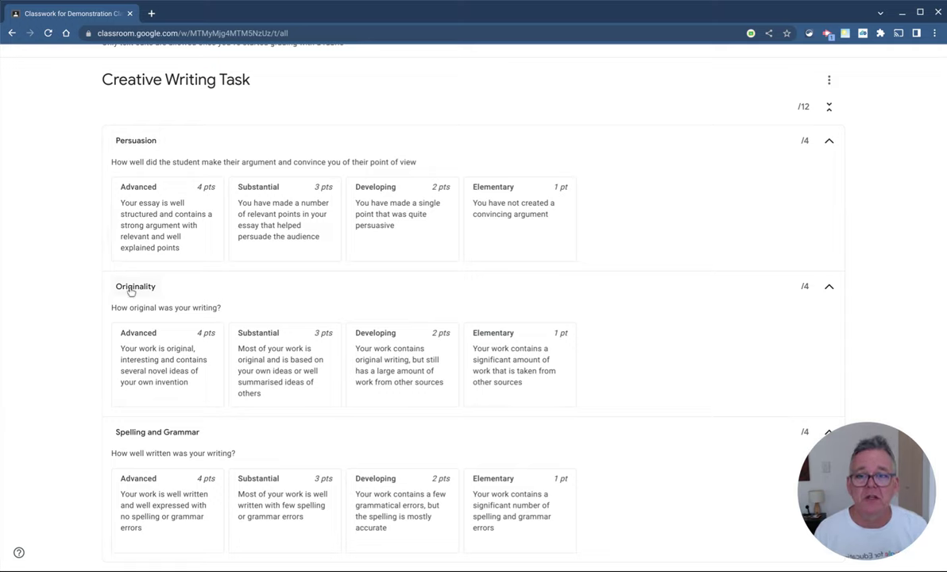
mouse_move(146, 451)
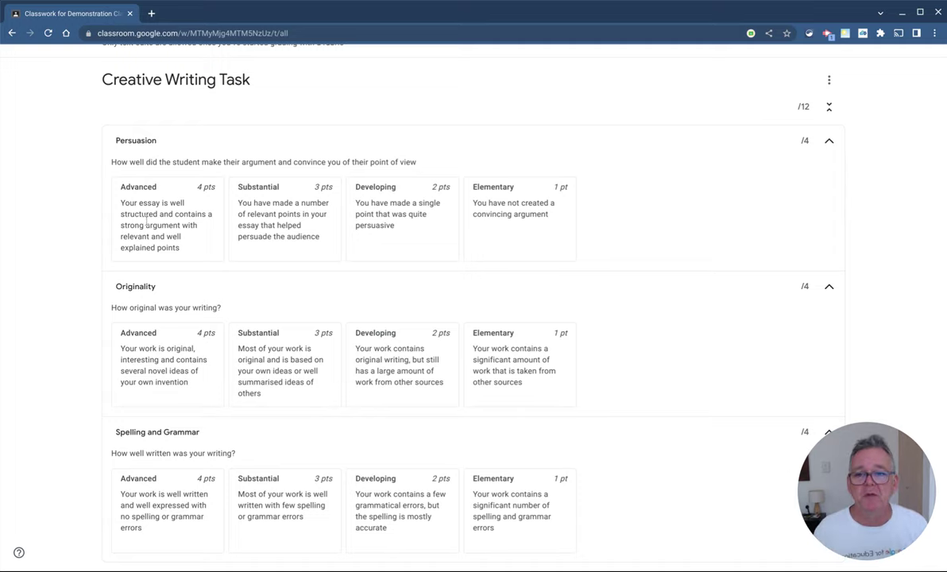
mouse_move(516, 197)
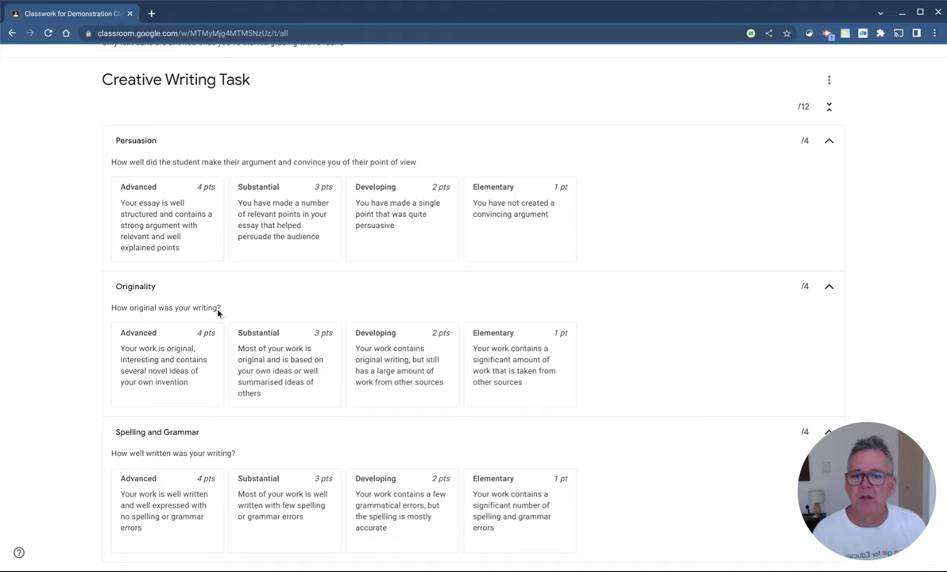
mouse_move(461, 400)
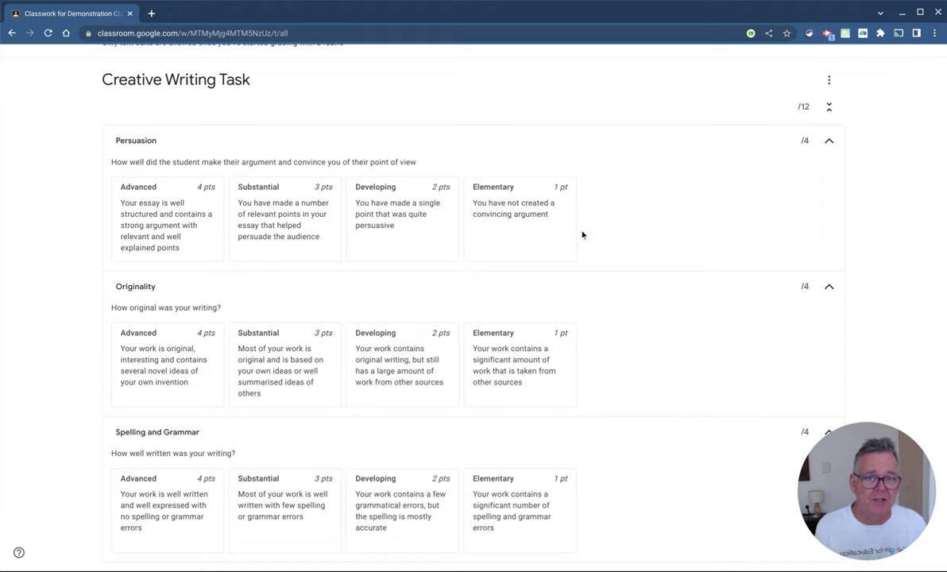
mouse_move(489, 484)
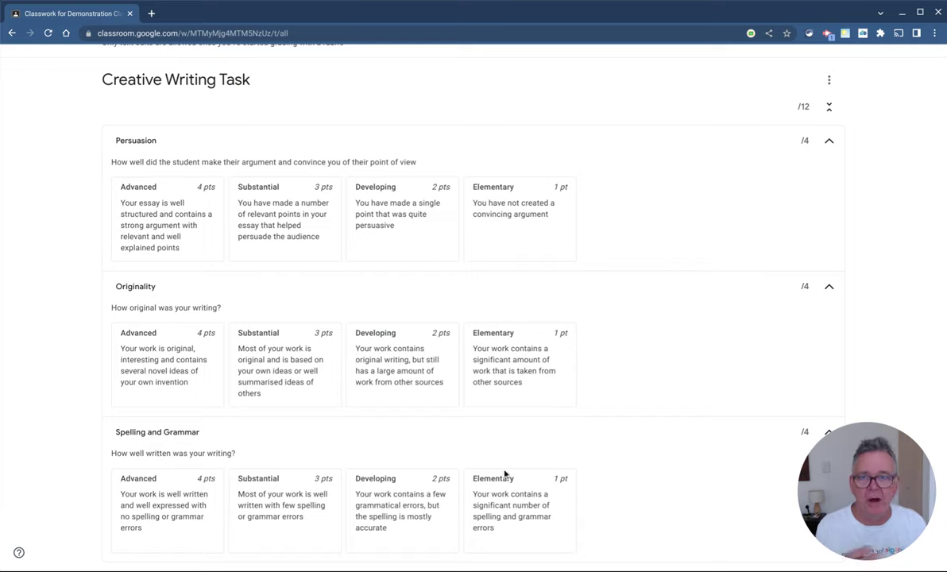
mouse_move(460, 460)
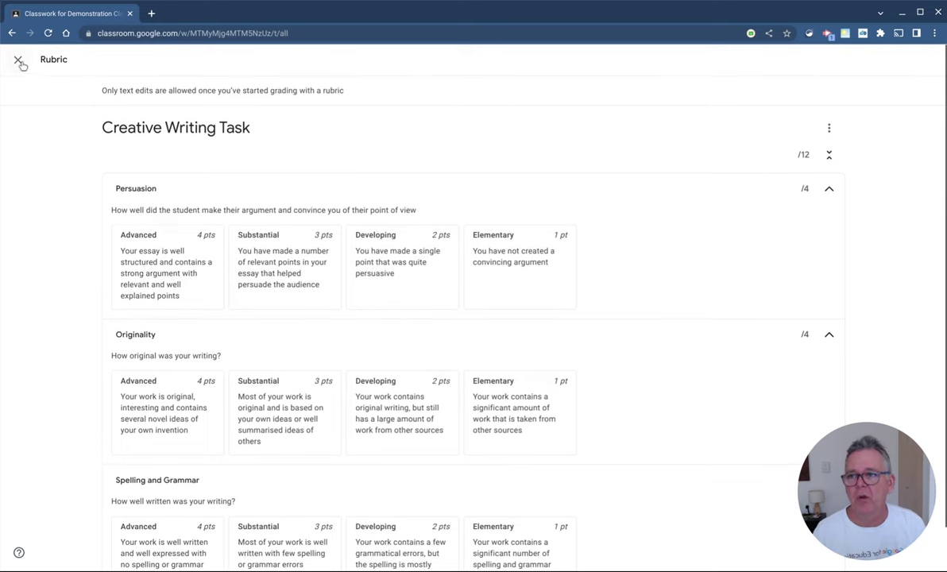
- Close the rubric view and the assignment editor to return to Classwork
left_click(17, 62)
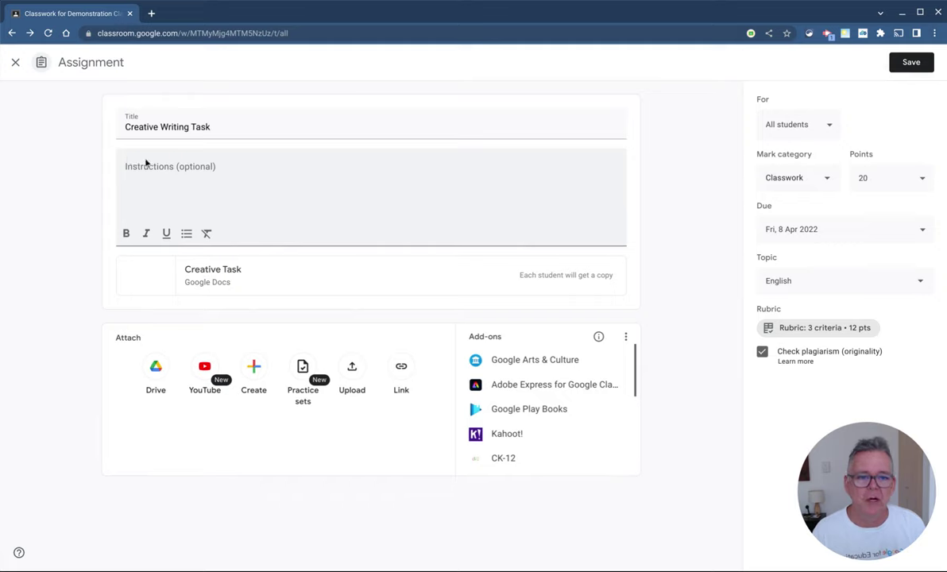
mouse_move(16, 61)
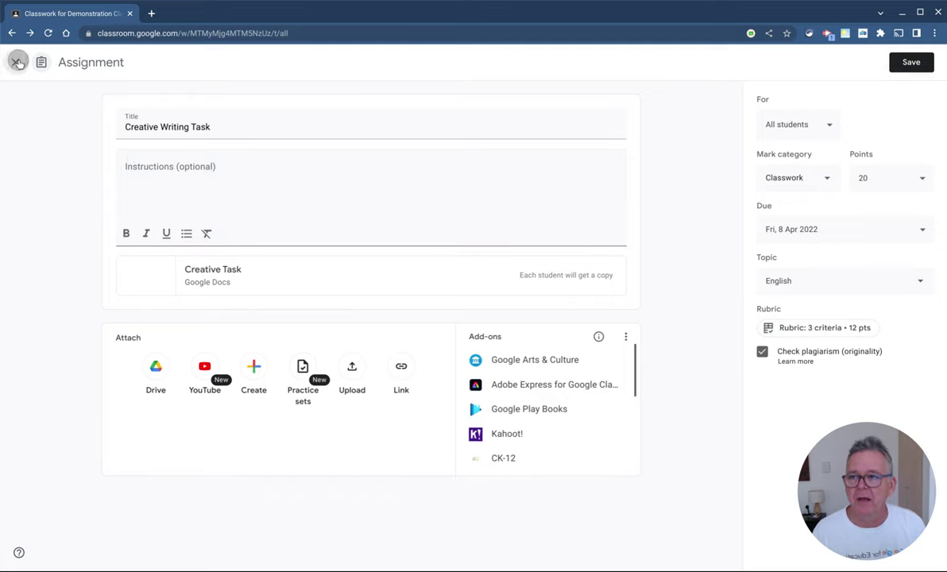
left_click(16, 62)
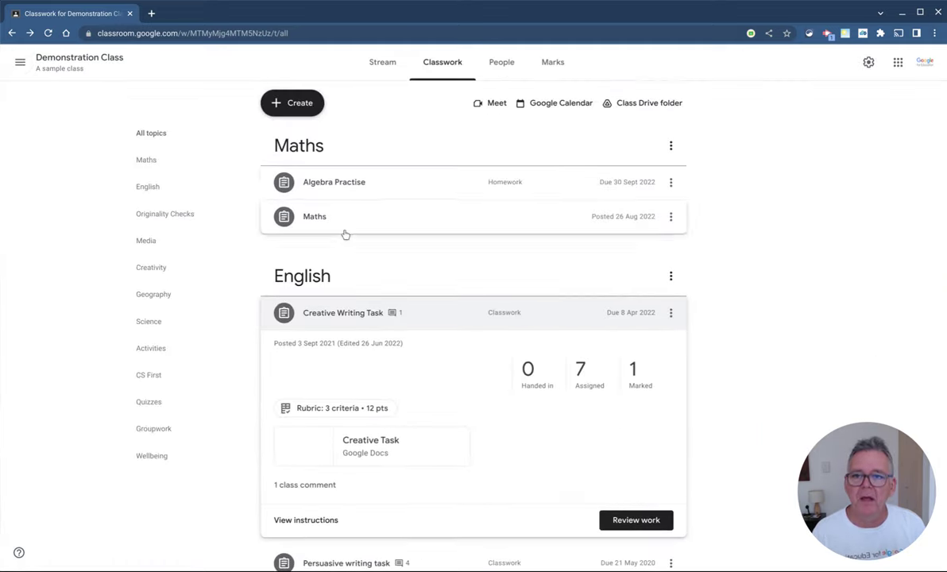
- Create an assignment titled 'Writing Task 2' and list its rubric options
left_click(292, 103)
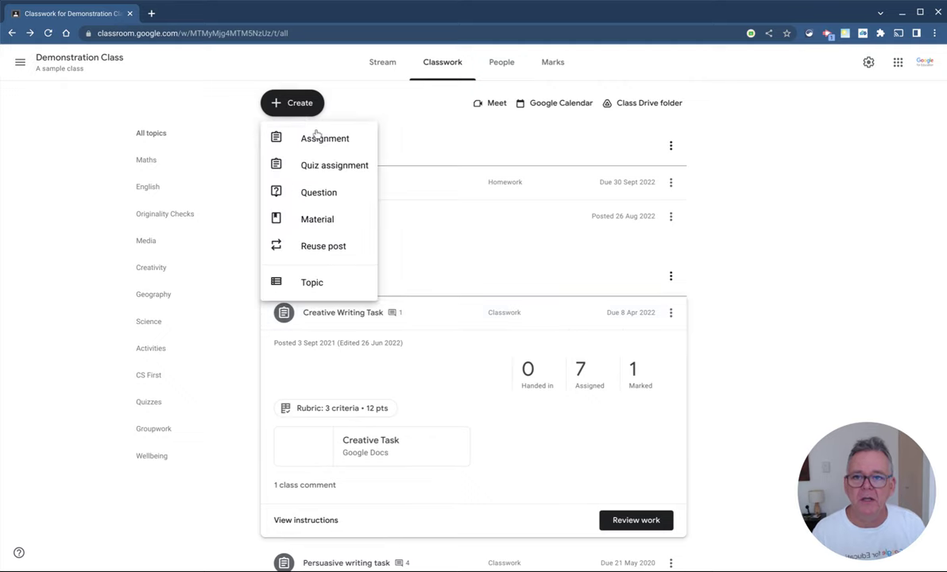
left_click(321, 138)
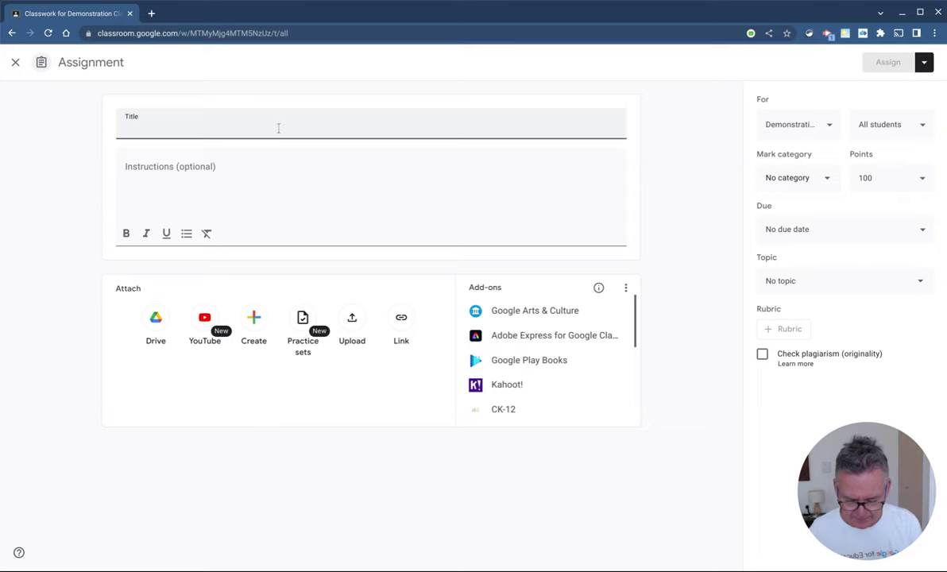
type("Writing Task 2")
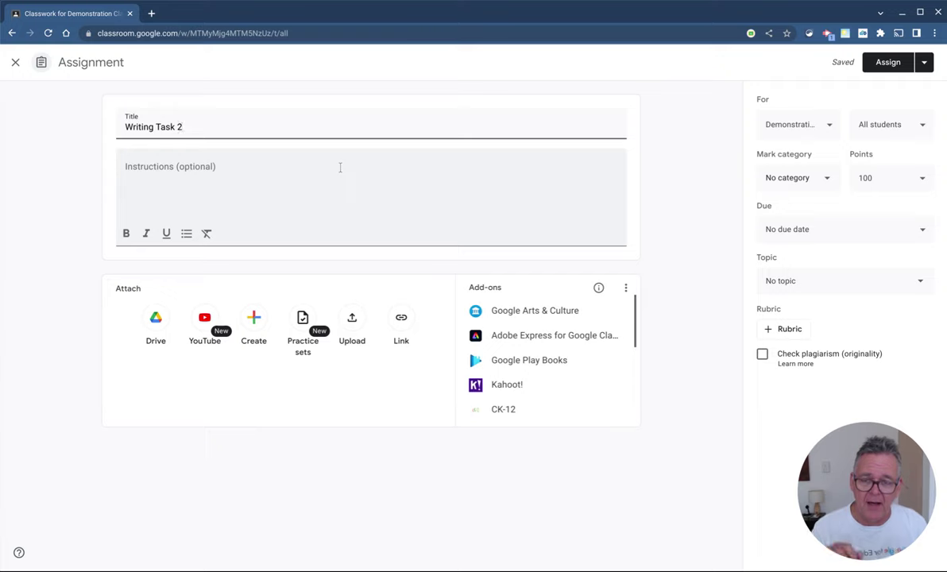
mouse_move(370, 372)
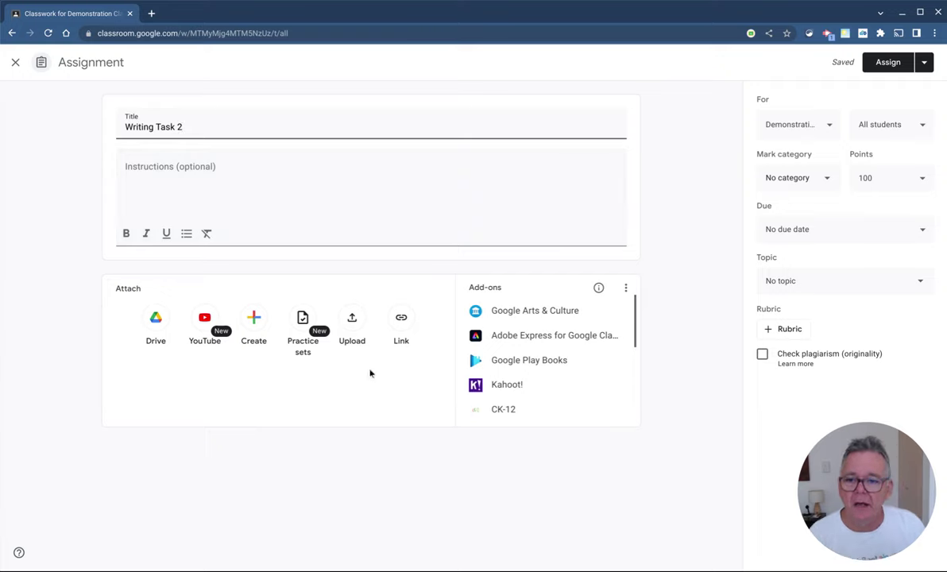
mouse_move(400, 322)
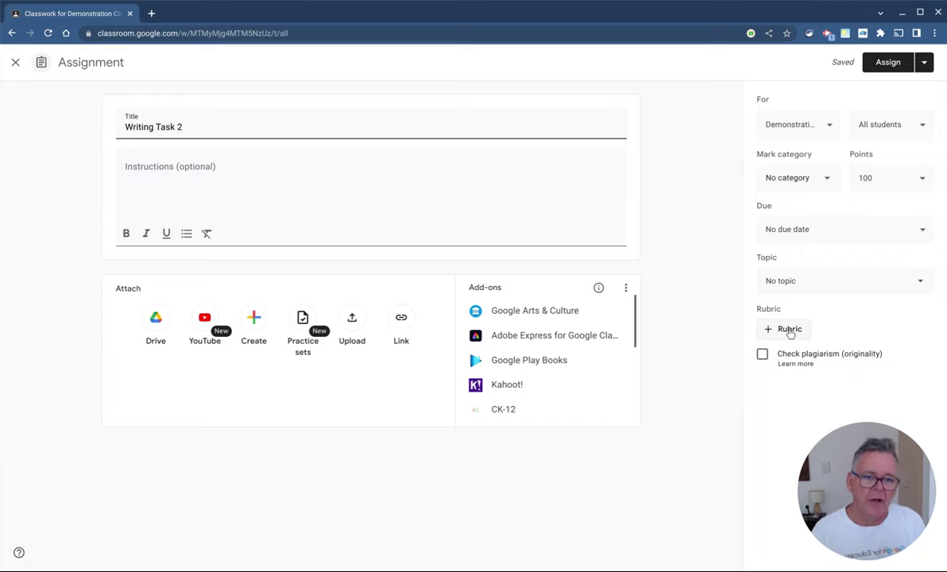
left_click(784, 329)
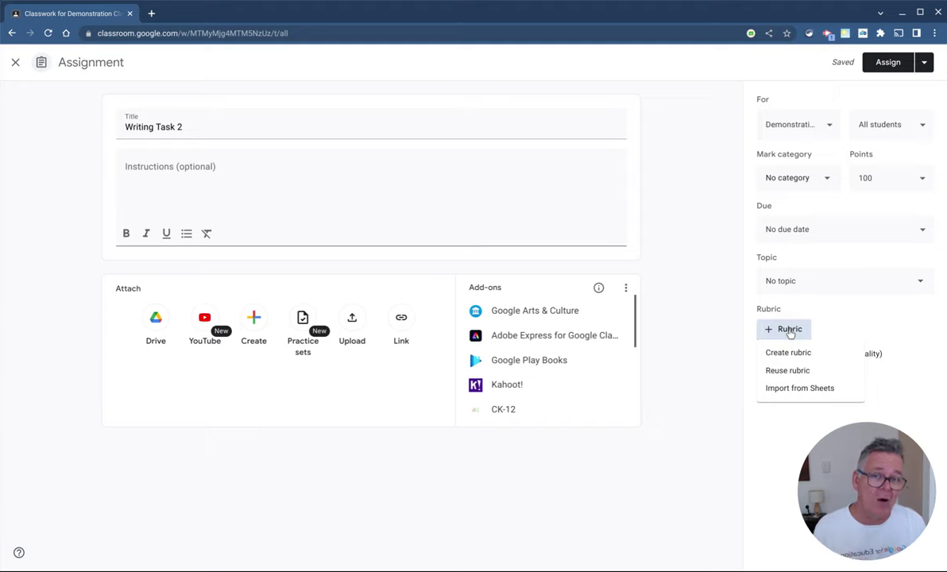
mouse_move(788, 353)
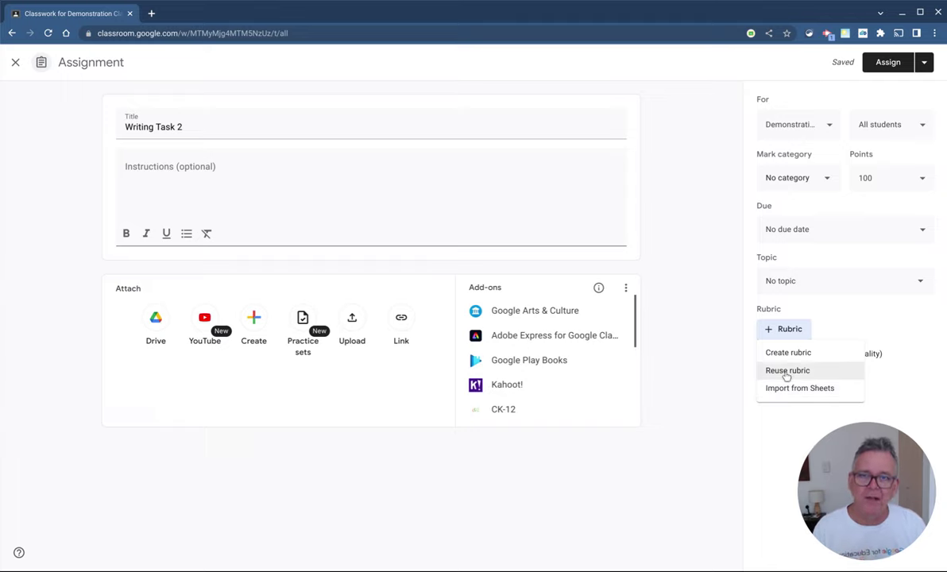
mouse_move(788, 372)
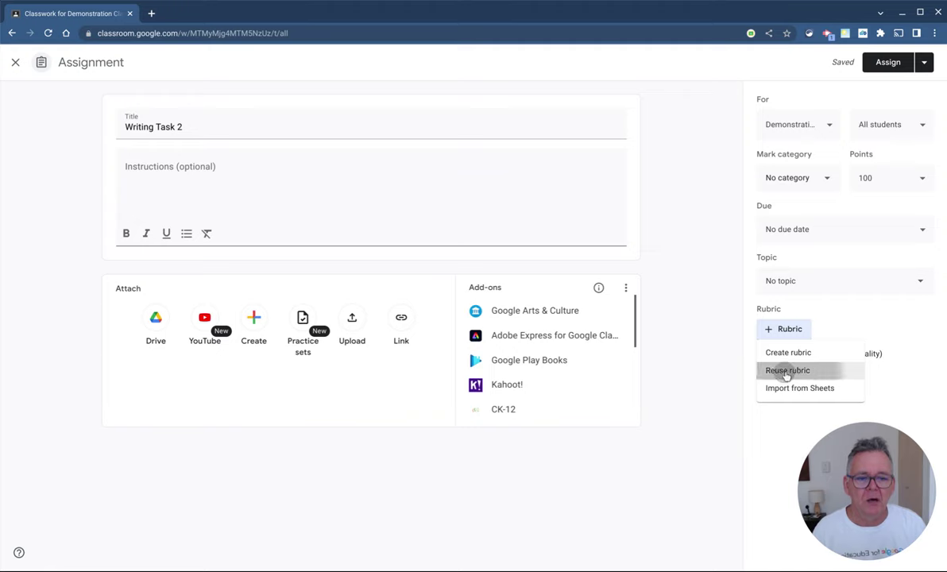
- Reuse the Persuasive writing task rubric from Demonstration Class on Writing Task 2
left_click(787, 370)
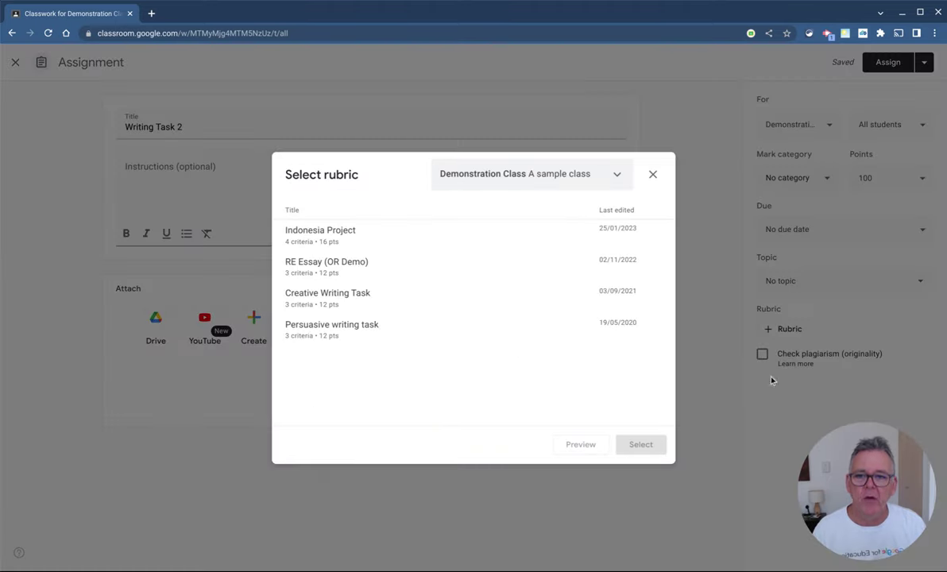
mouse_move(533, 164)
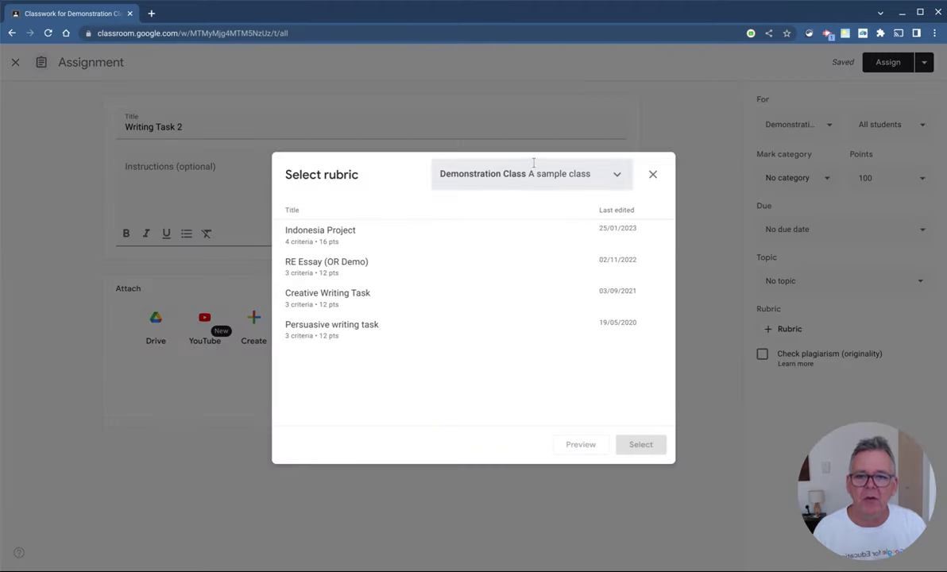
left_click(531, 173)
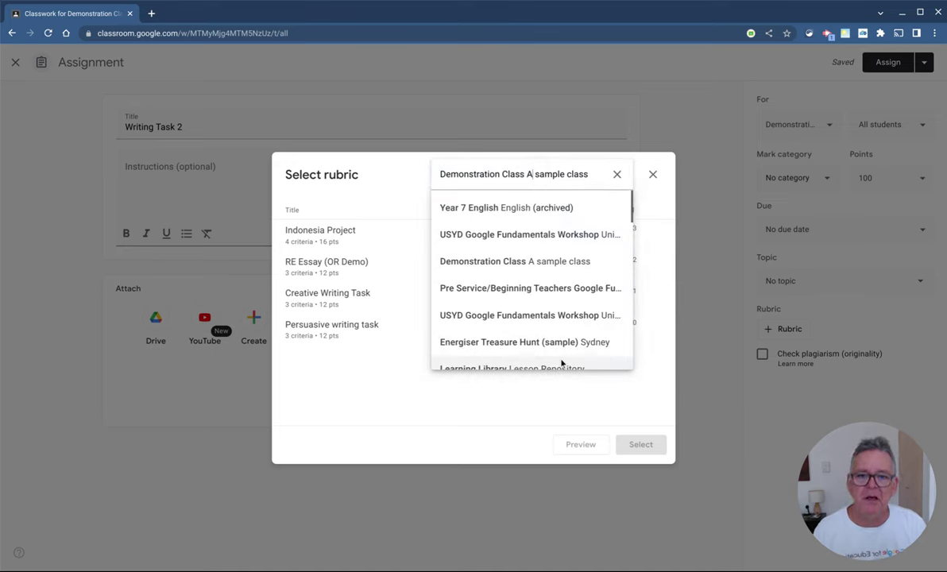
left_click(515, 261)
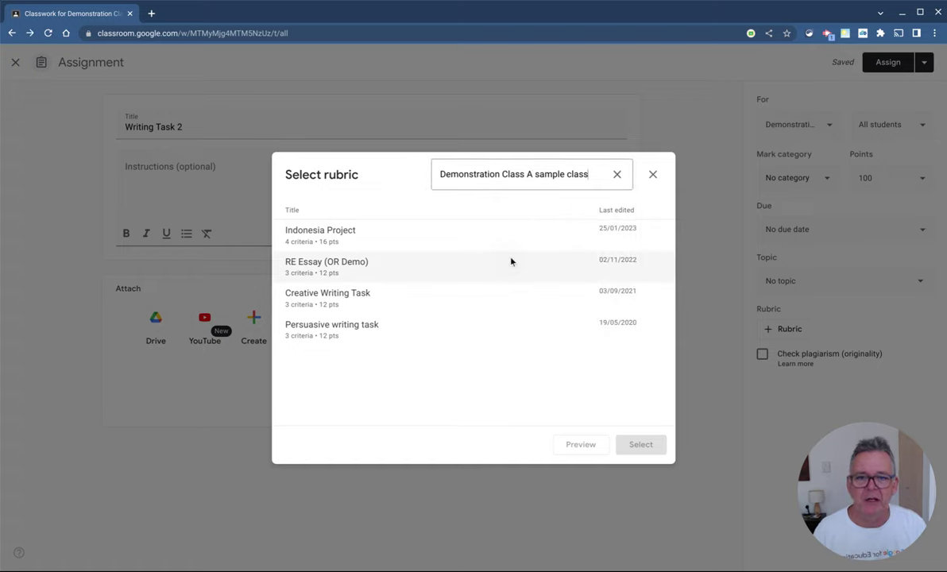
mouse_move(353, 326)
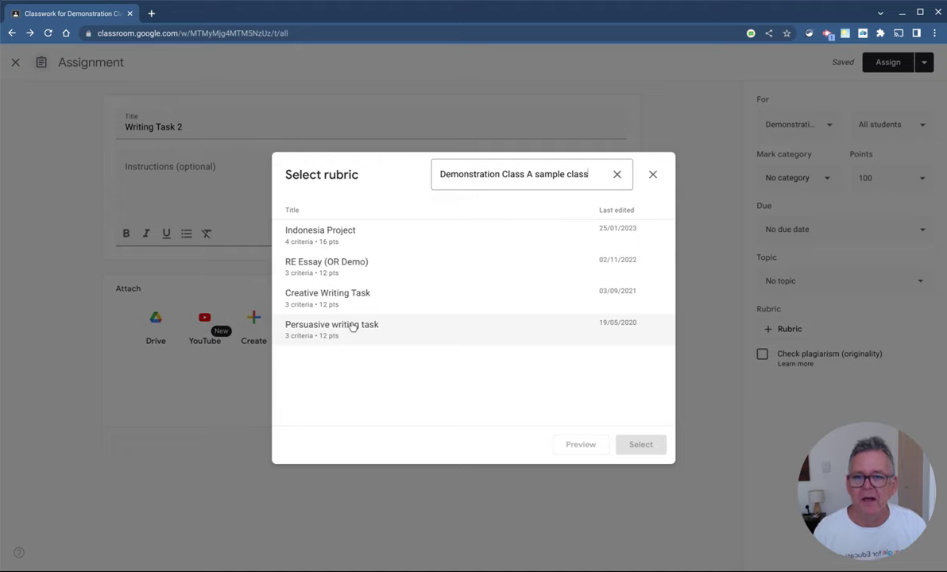
mouse_move(349, 334)
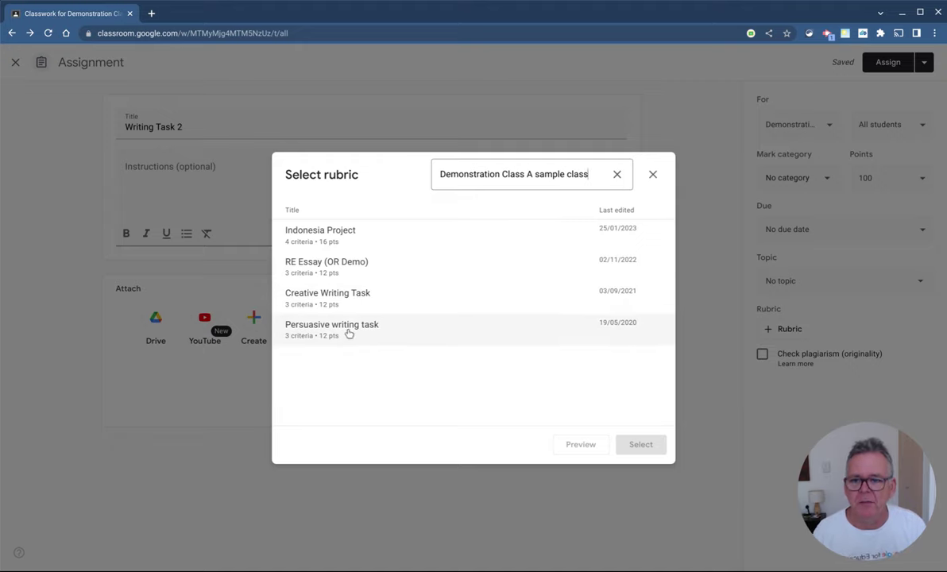
left_click(331, 324)
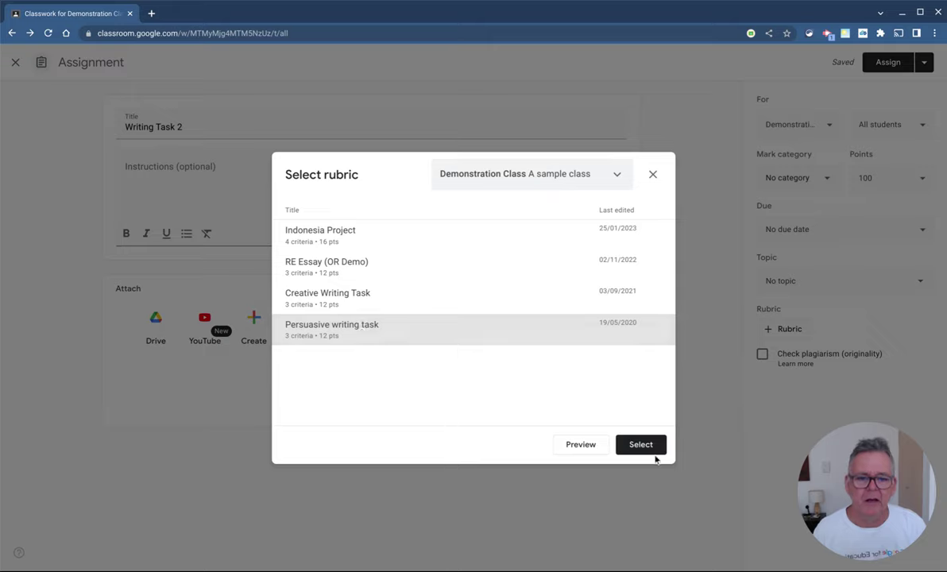
left_click(640, 444)
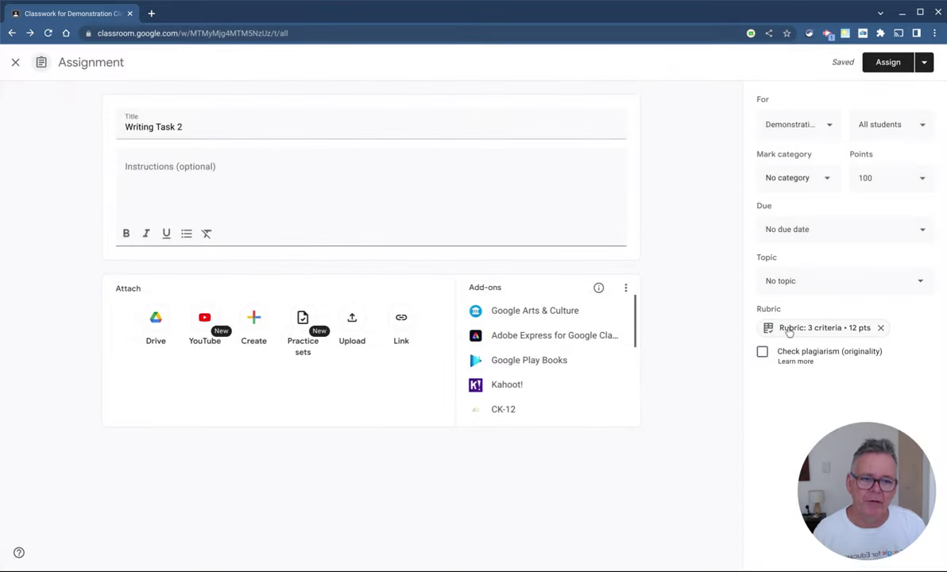
left_click(812, 328)
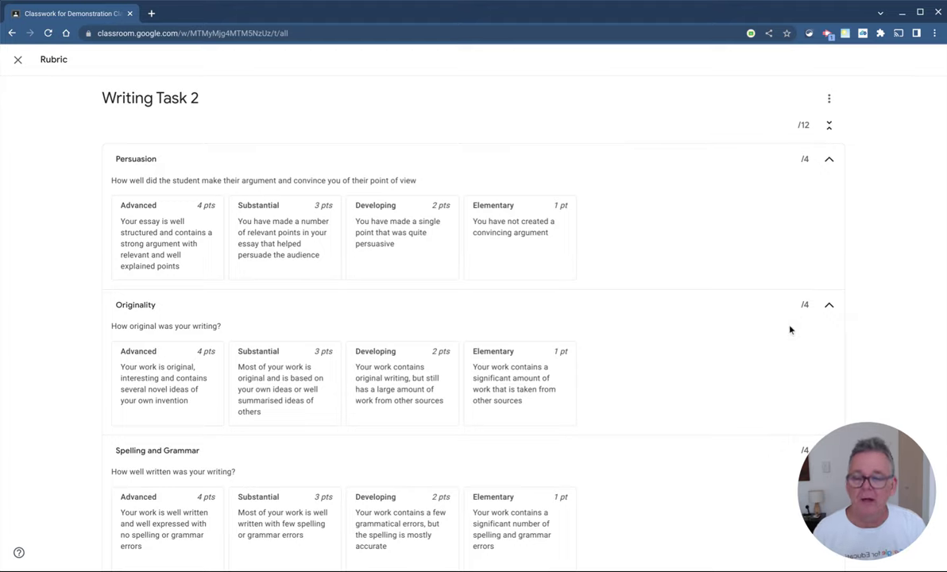
mouse_move(16, 62)
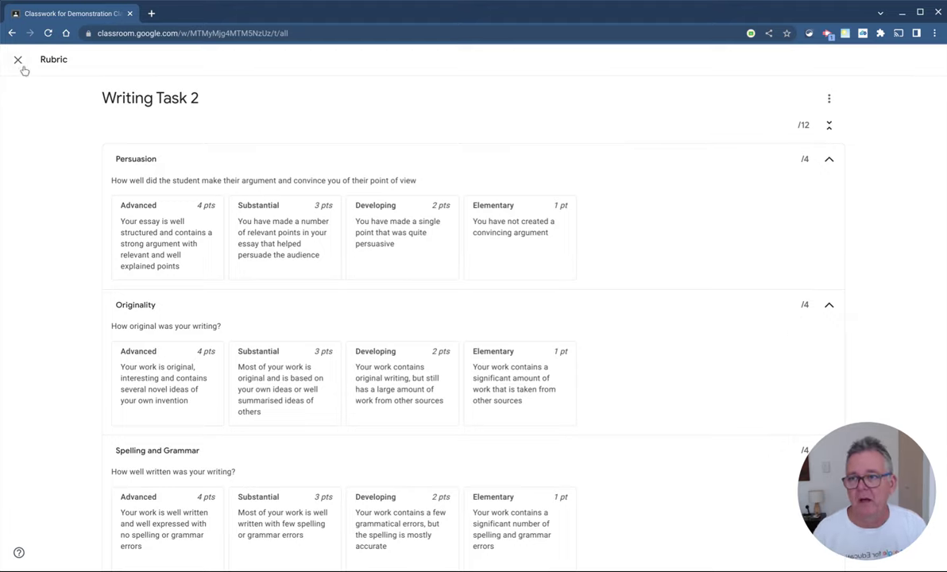
left_click(15, 61)
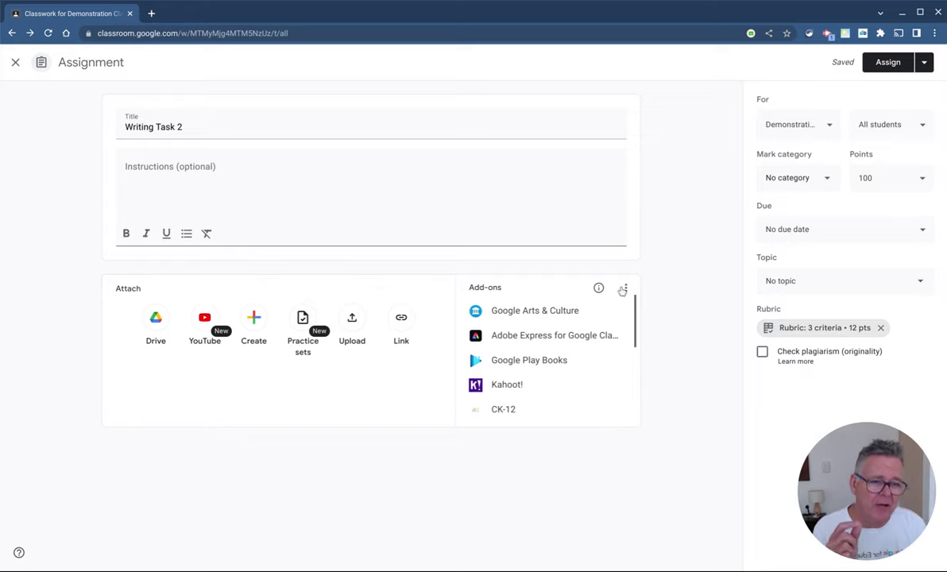
- Delete the reused rubric and start a blank rubric from scratch
left_click(880, 327)
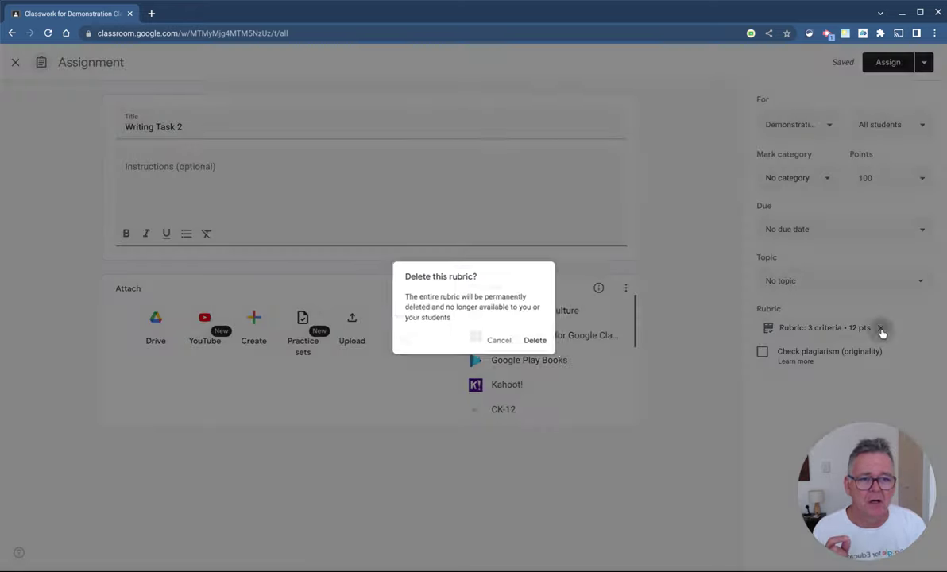
left_click(534, 340)
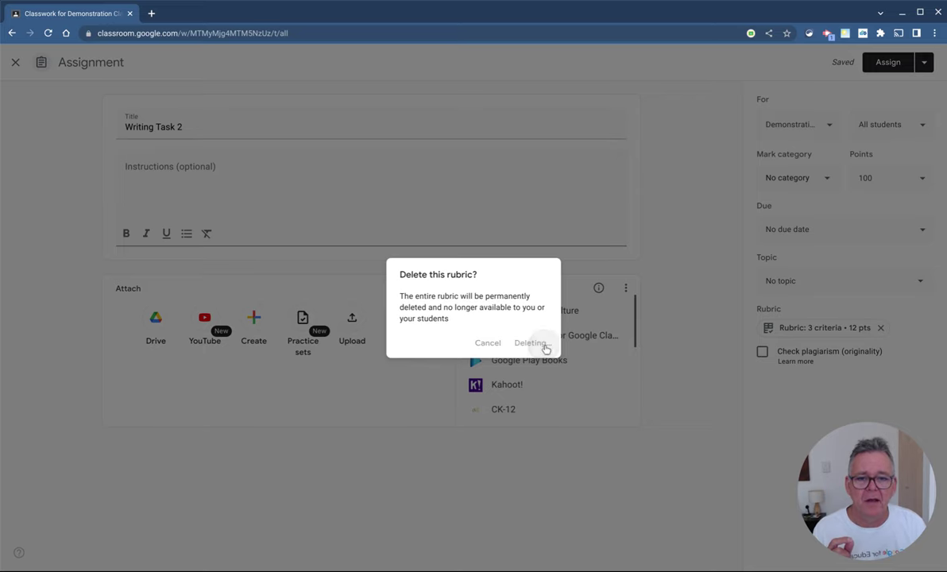
left_click(530, 342)
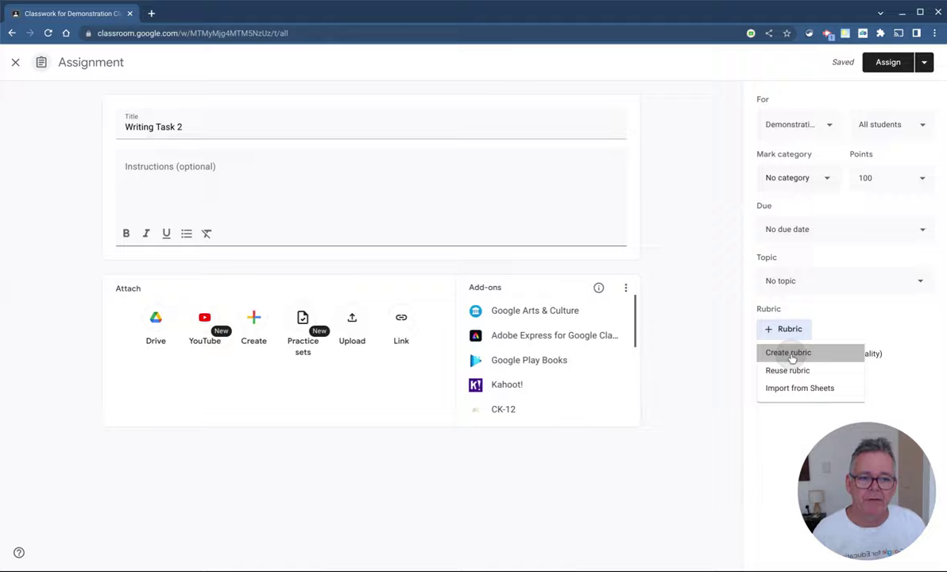
left_click(788, 352)
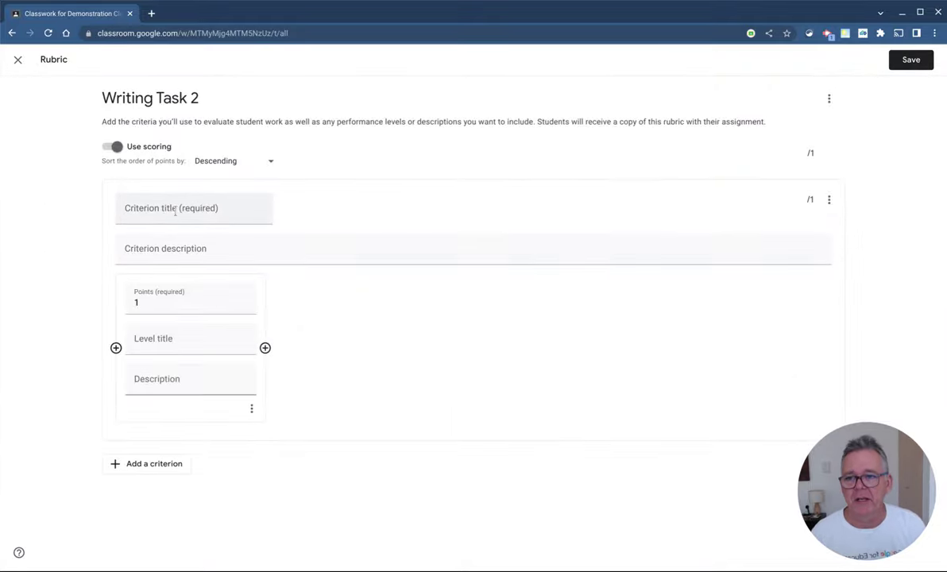
- Name the criterion 'Persuasion', described 'How persuasive was the student into a point of view'
left_click(193, 210)
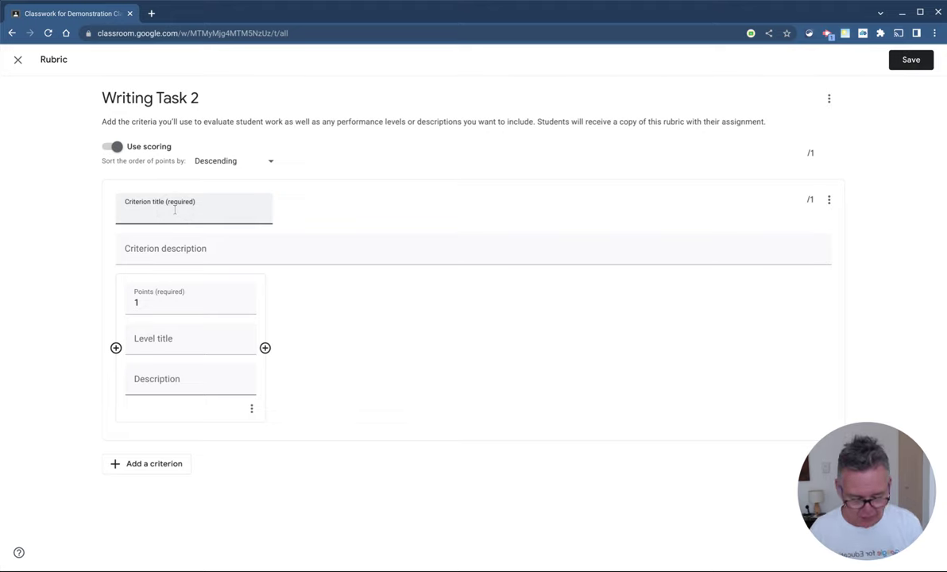
type("Persuasion")
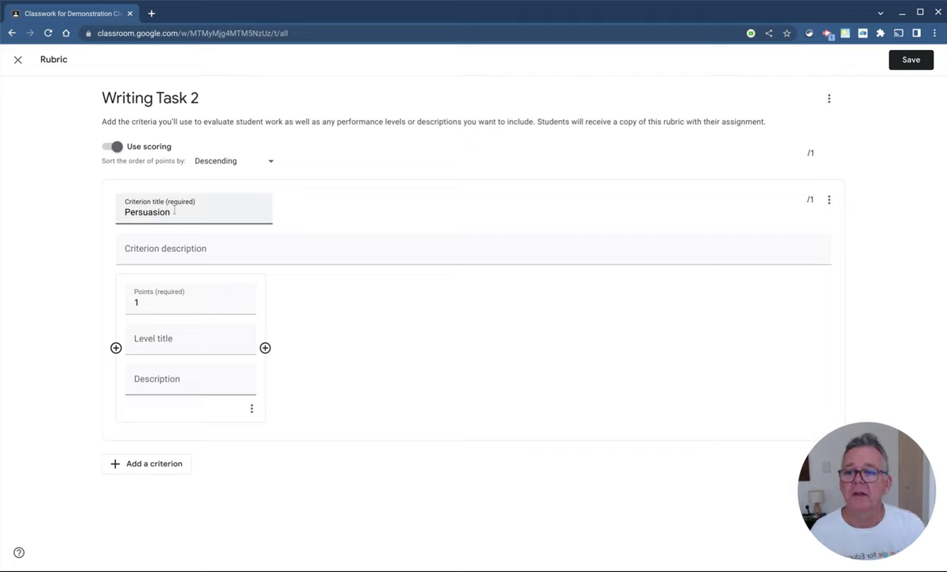
type("H")
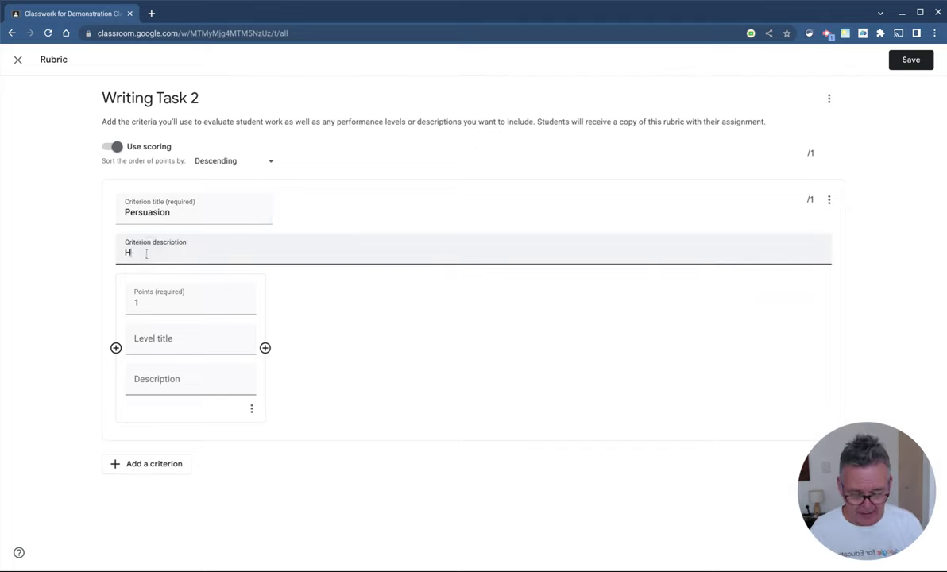
type("ow persua")
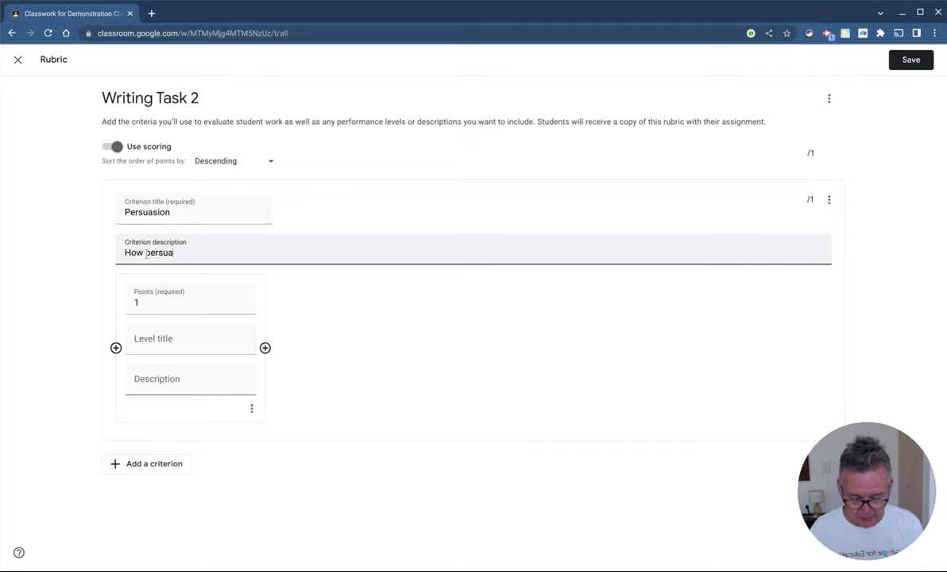
type("sive was th")
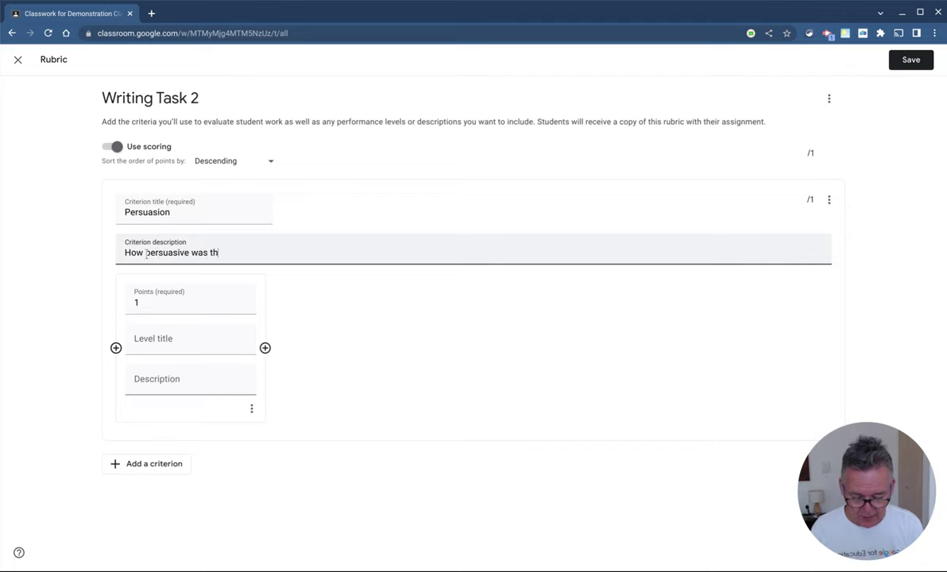
type("e student in")
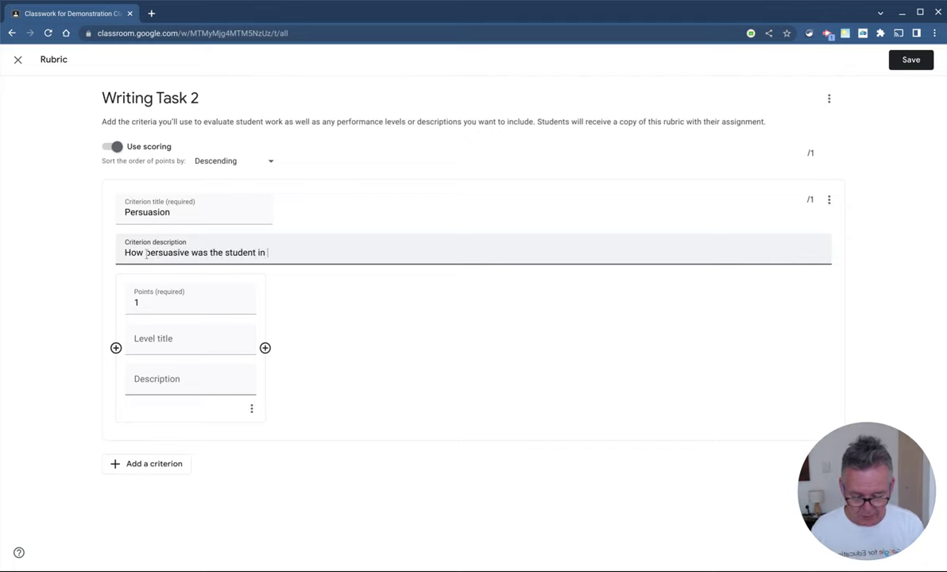
type("to a po")
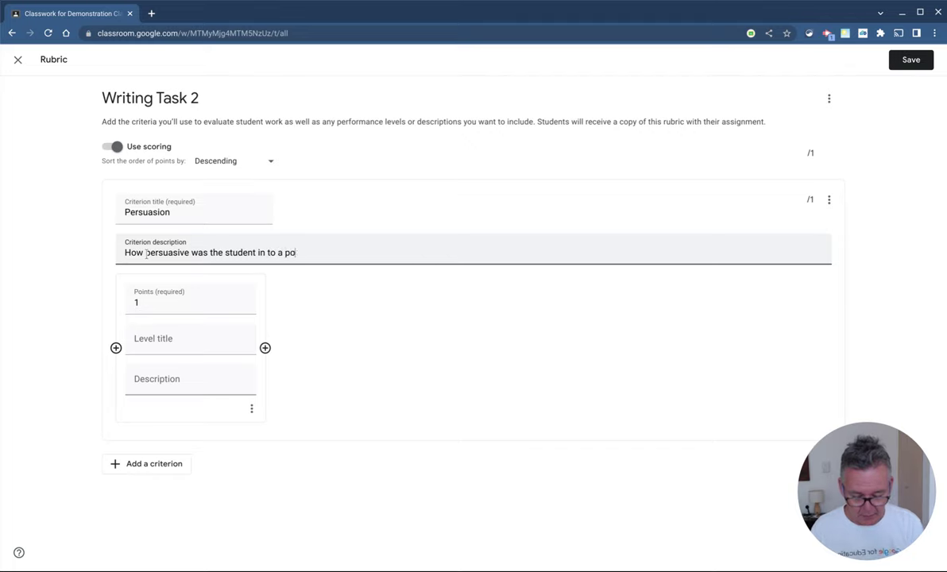
type("int of view")
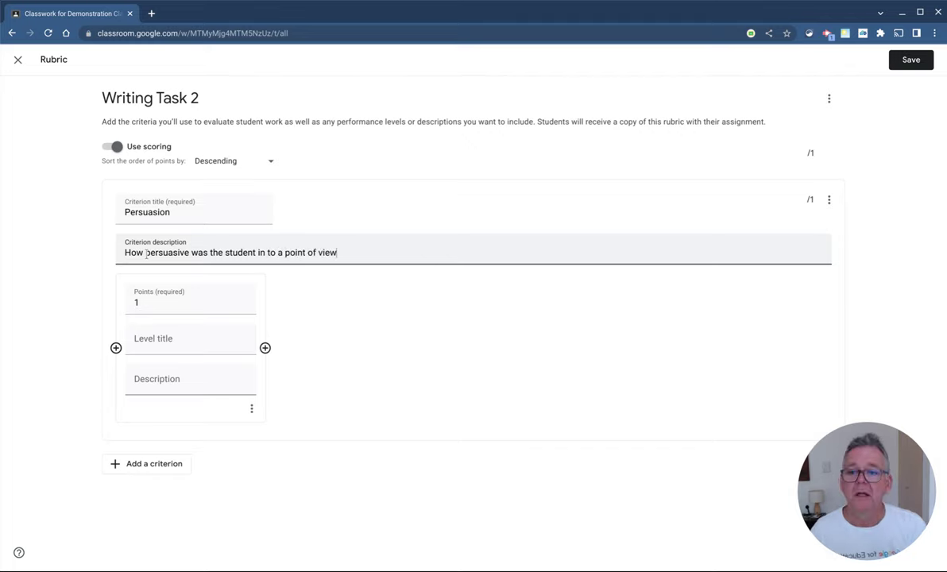
left_click(162, 302)
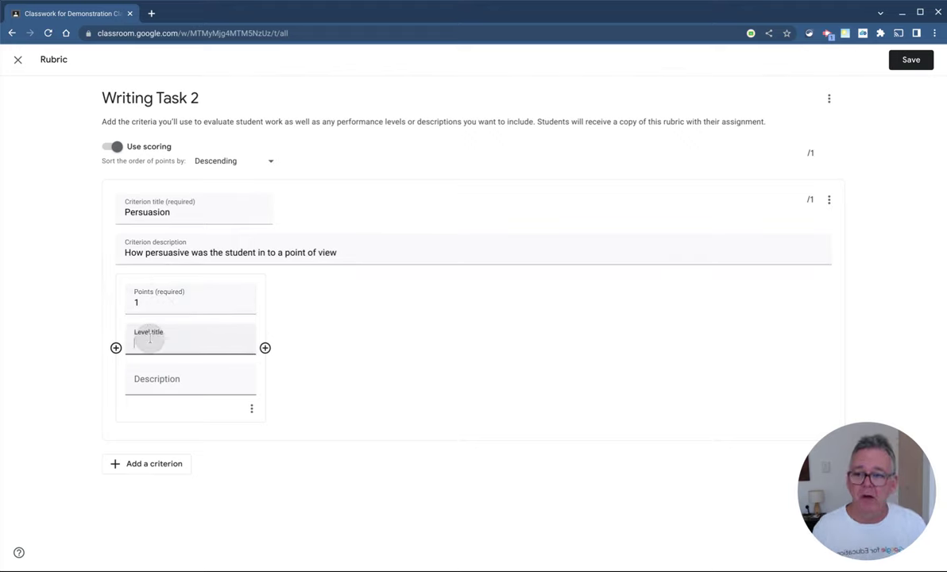
- Title the 1-point level 'Basic', described as only basic words and few connecting ideas
type("Basic")
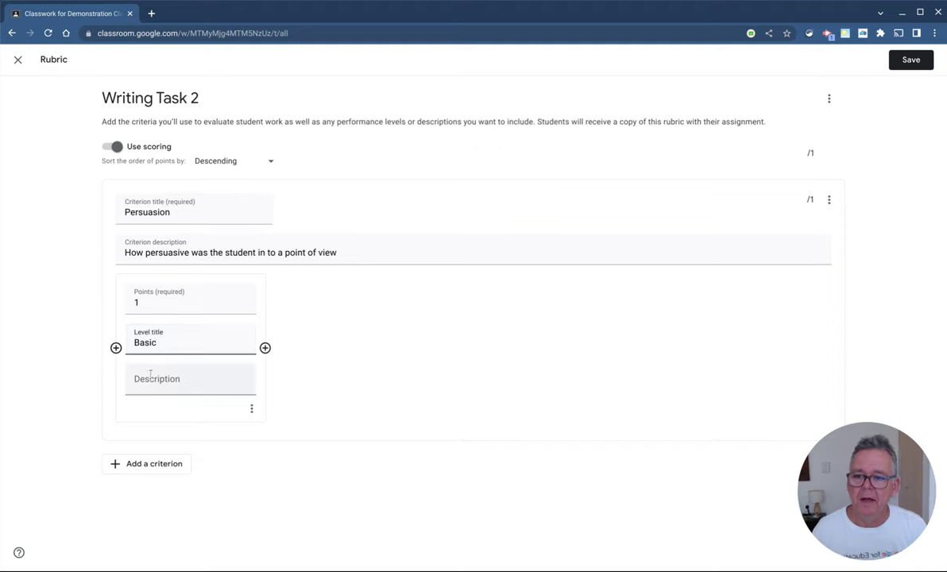
type("Student has used")
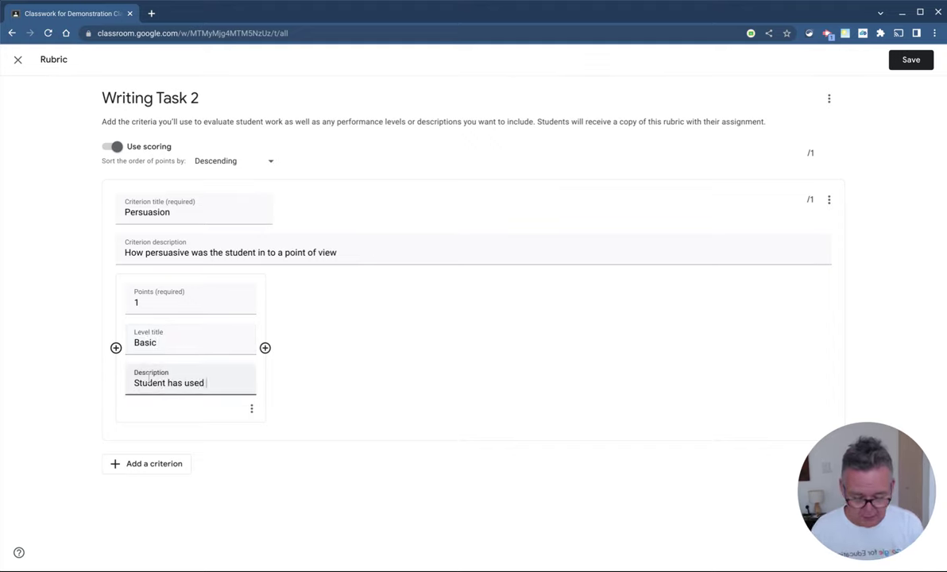
type("only basic words and not a lot of")
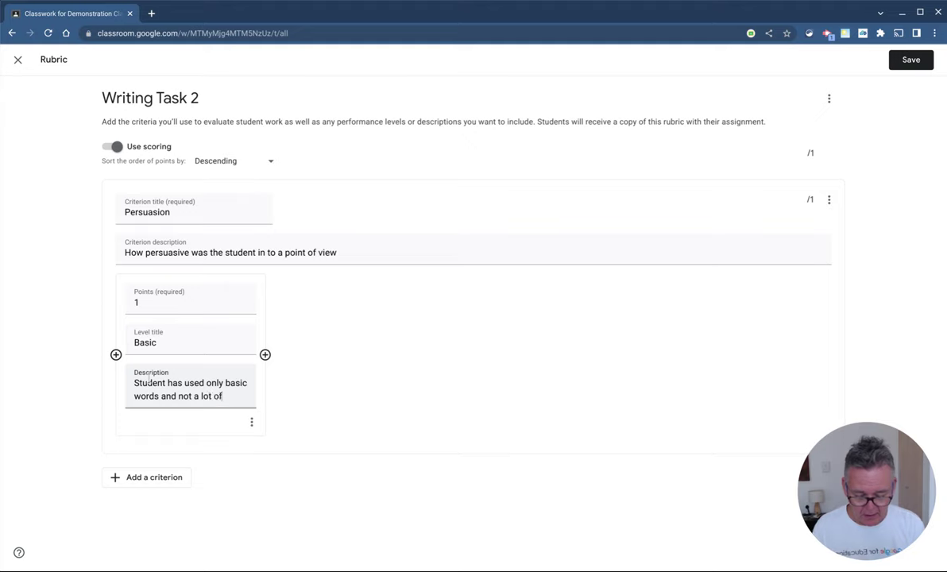
type("connecting ideas")
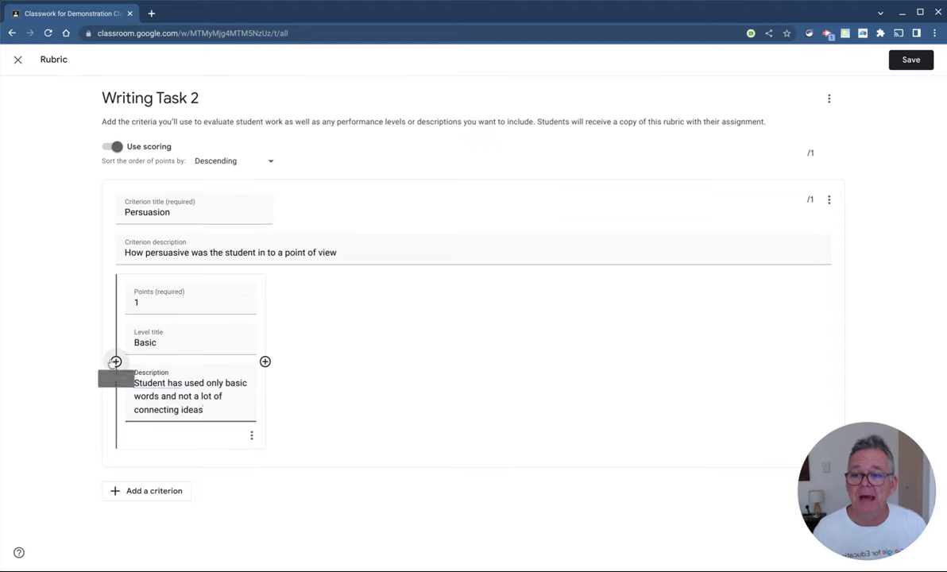
- Add three more Persuasion levels, the first worth 2 points, plus an untitled second criterion
left_click(113, 362)
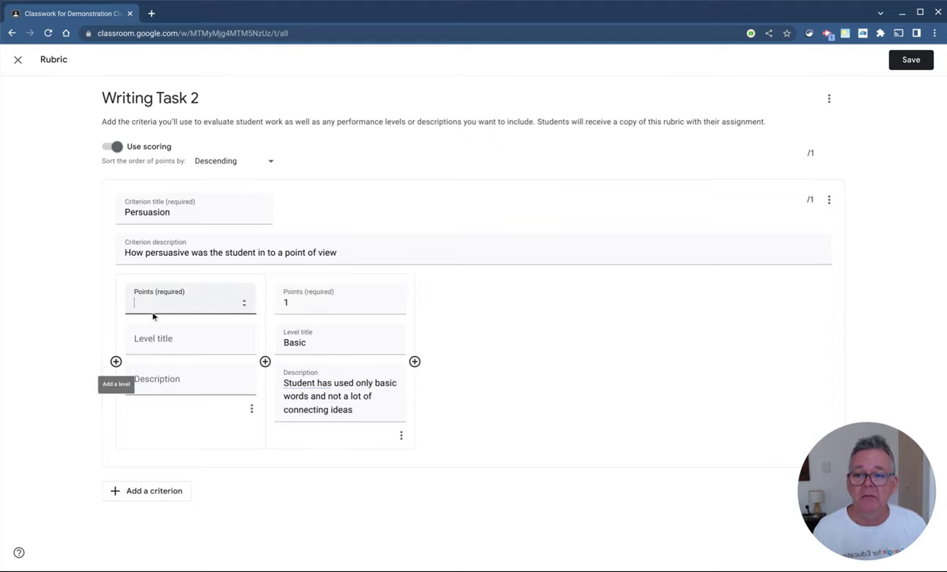
type("2")
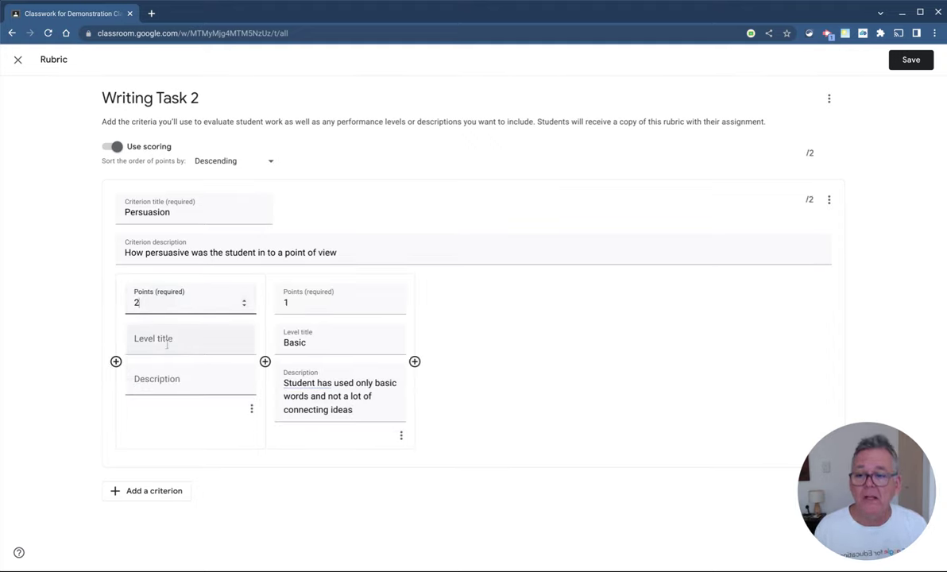
left_click(167, 339)
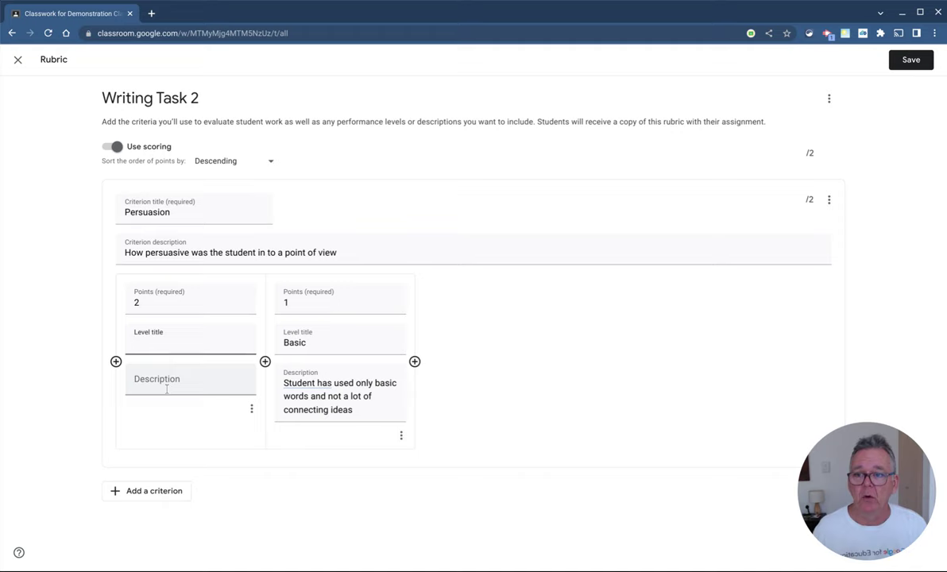
left_click(115, 360)
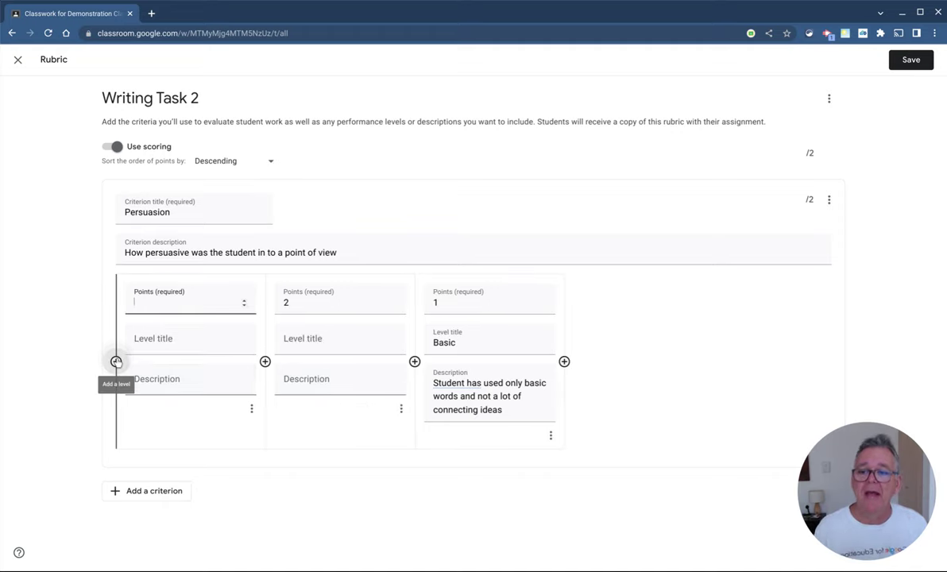
left_click(264, 361)
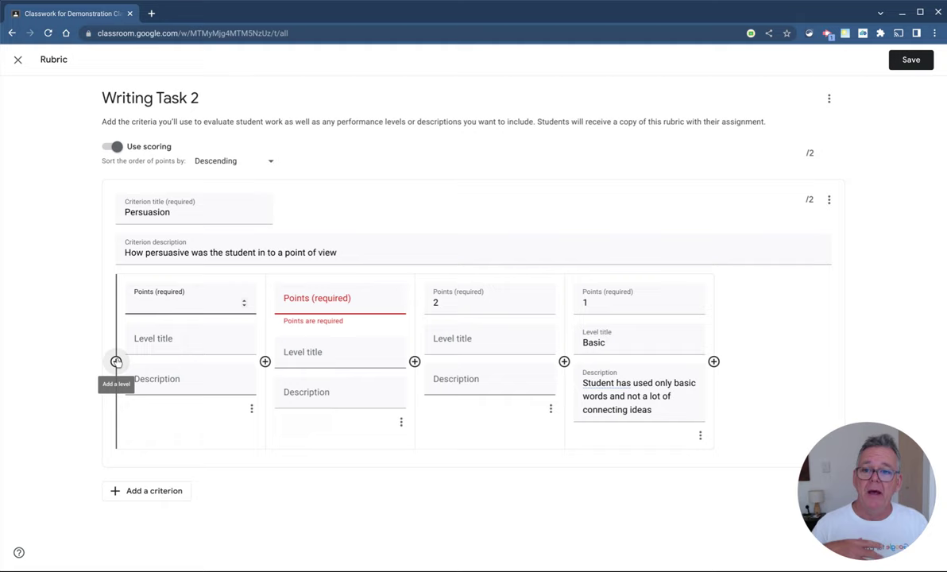
left_click(146, 490)
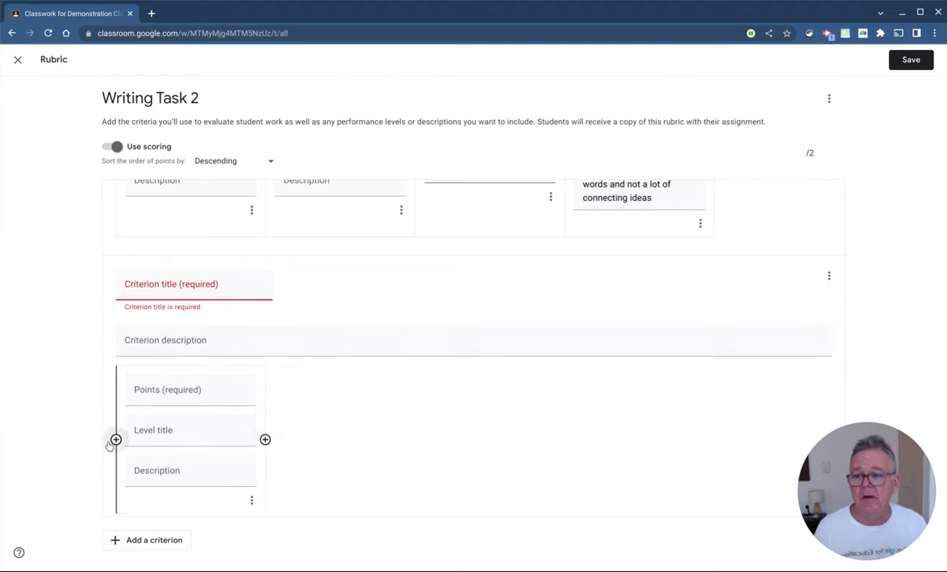
- Title the new second criterion 'Originality'
left_click(190, 283)
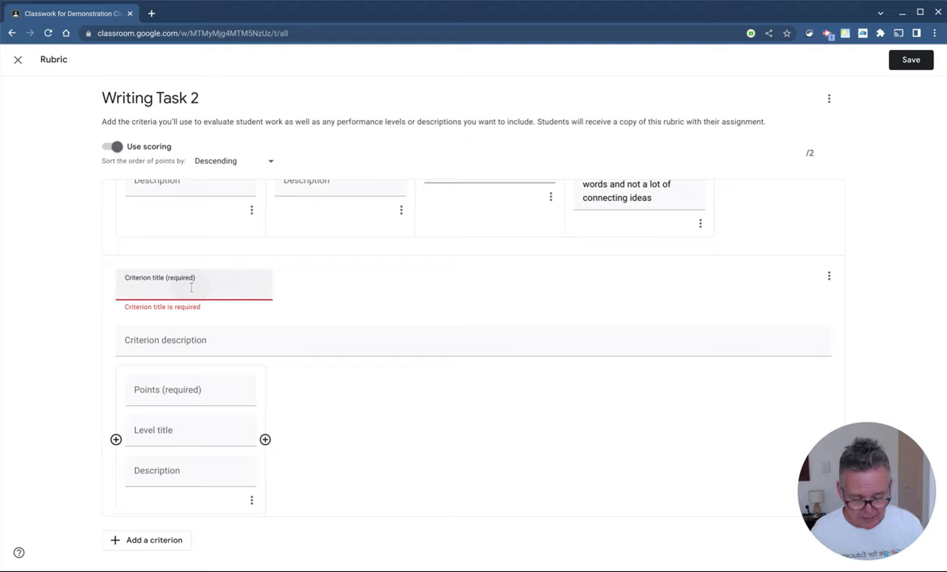
type("Original")
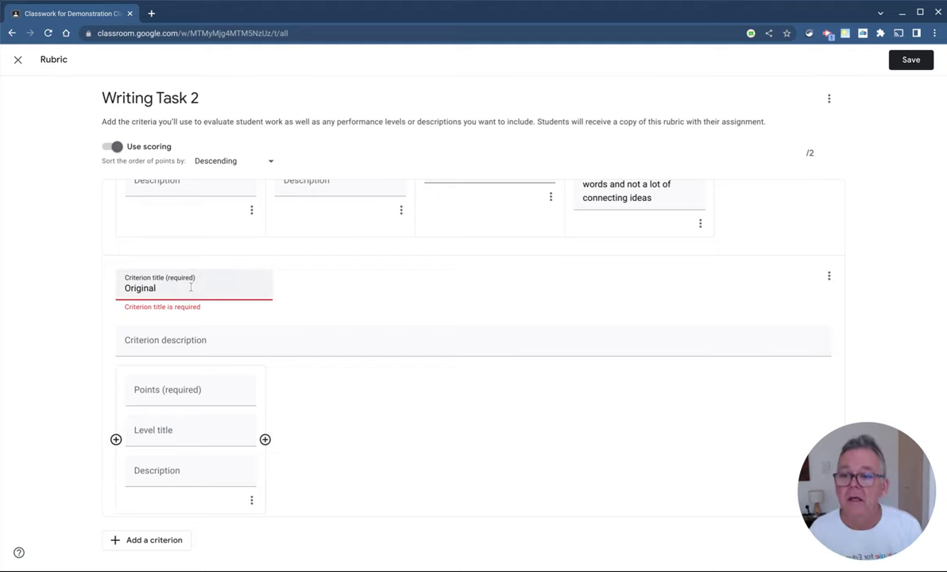
type("ity")
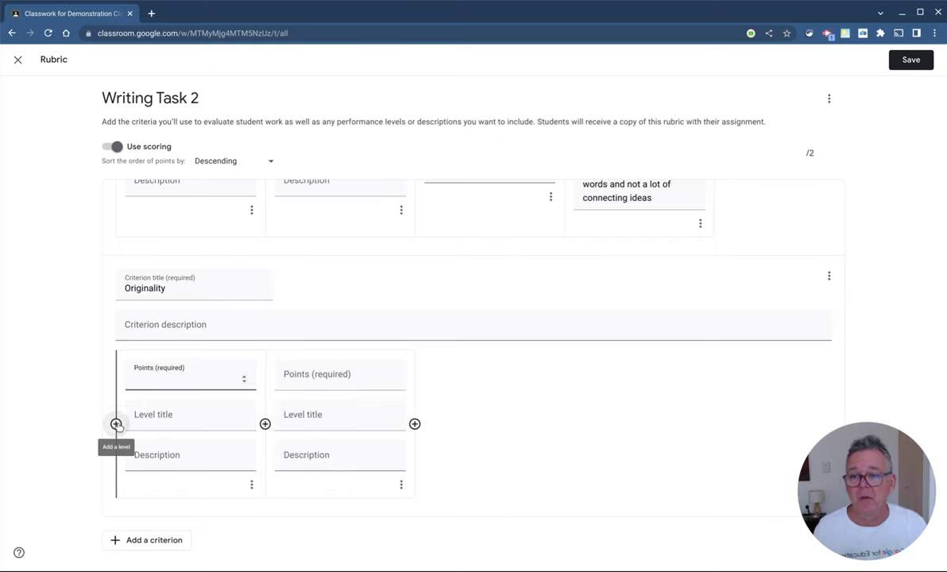
mouse_move(156, 540)
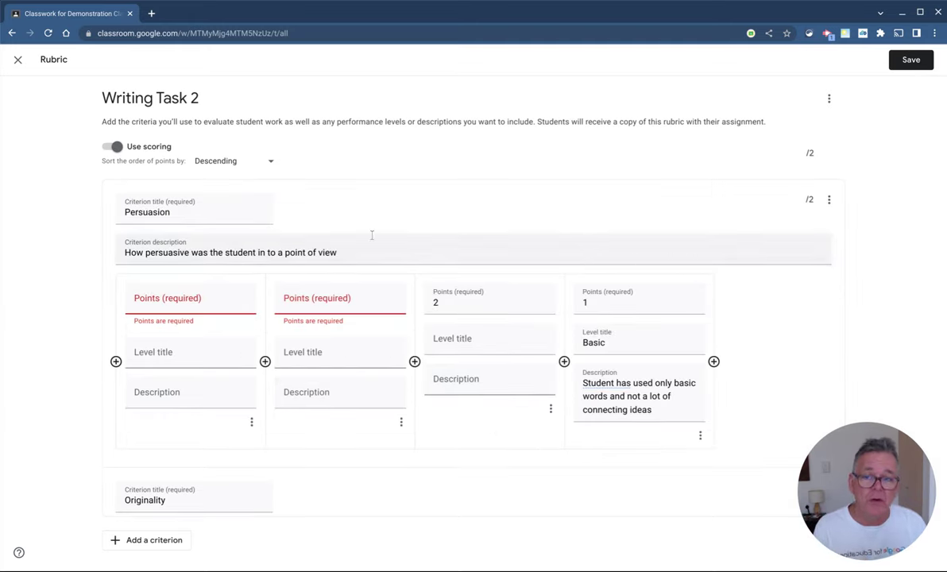
- Switch off Use scoring, deleting all point values, then discard the rubric edits
left_click(114, 146)
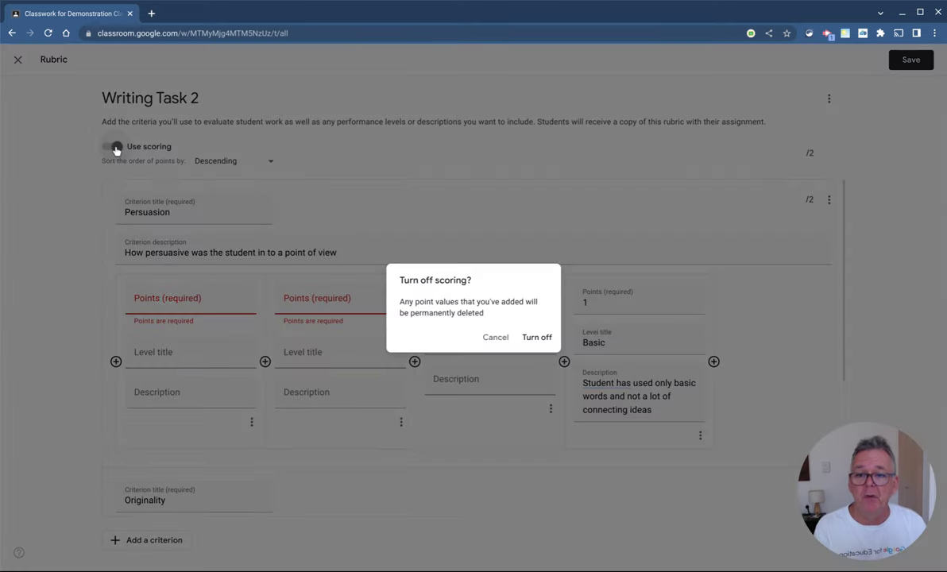
left_click(537, 337)
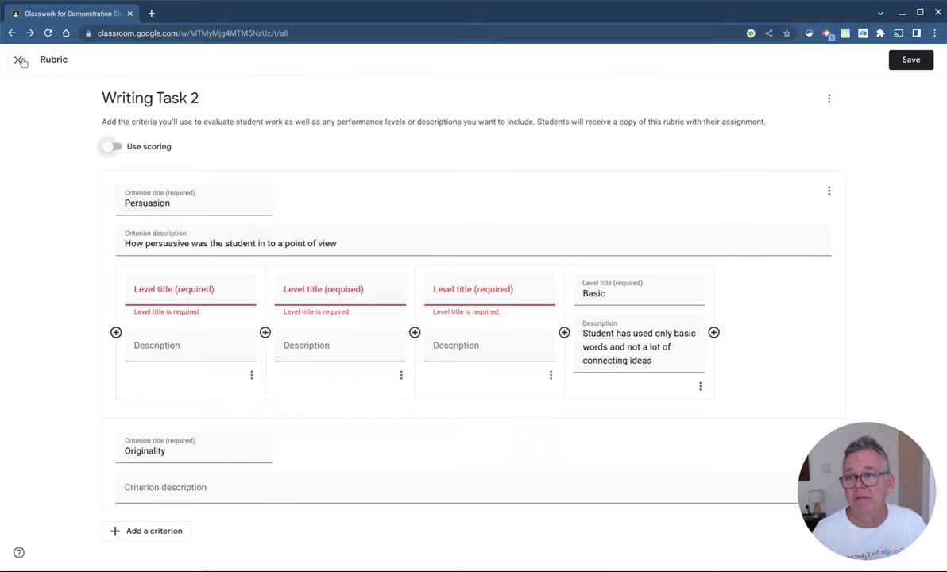
left_click(15, 60)
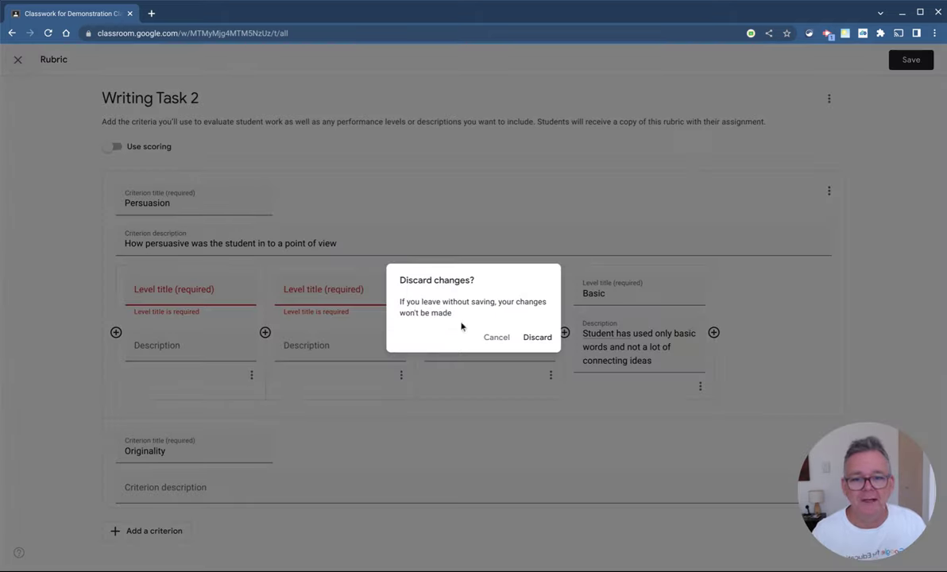
left_click(537, 337)
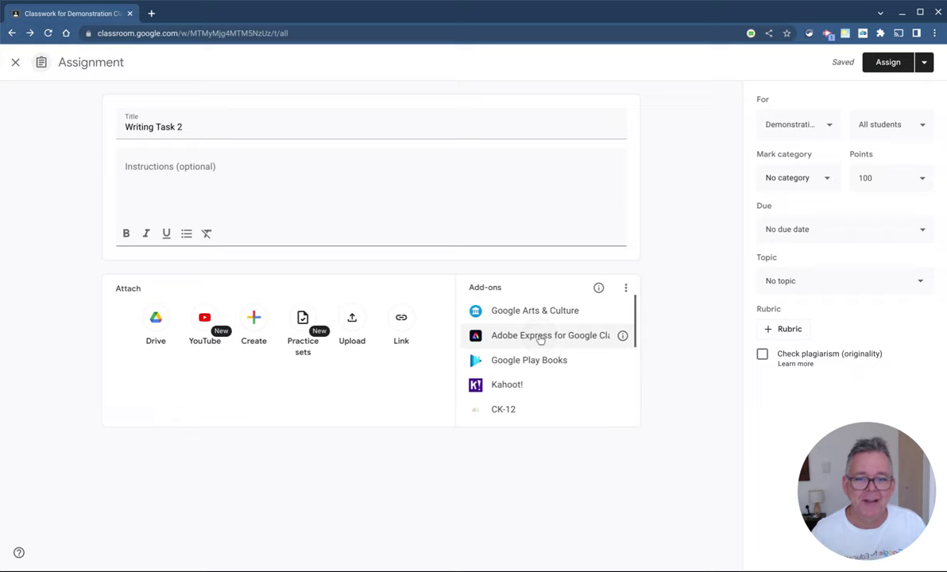
- Choose Import from Sheets from the + Rubric menu
left_click(784, 329)
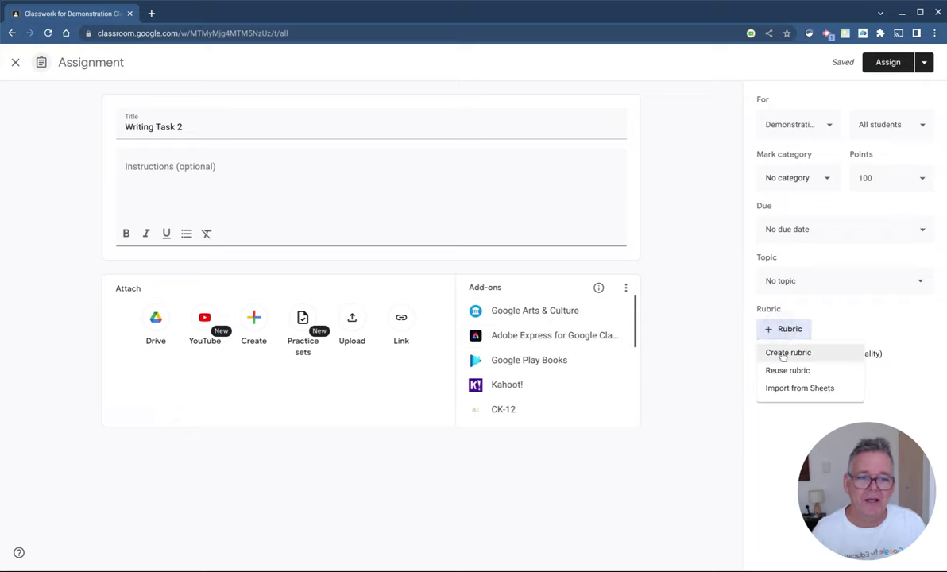
mouse_move(787, 370)
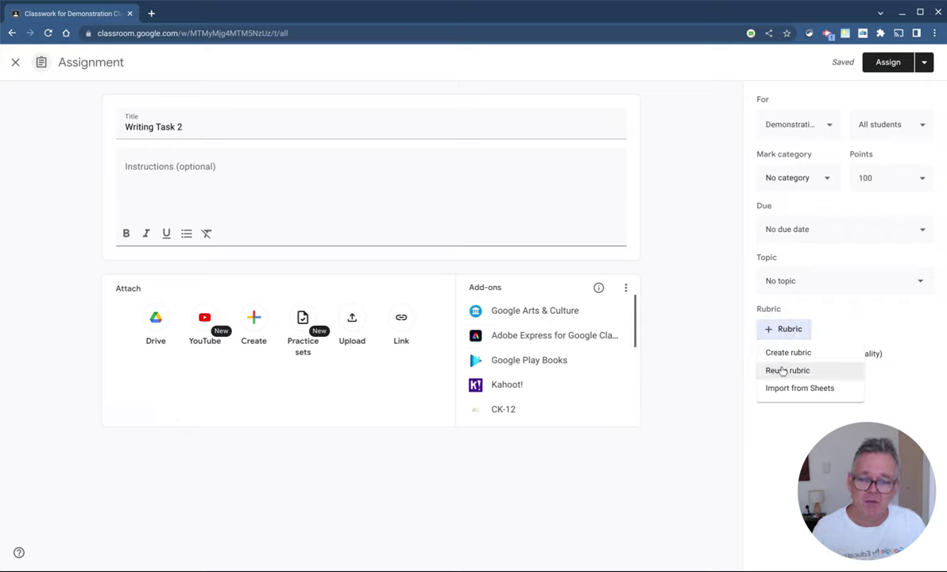
mouse_move(778, 388)
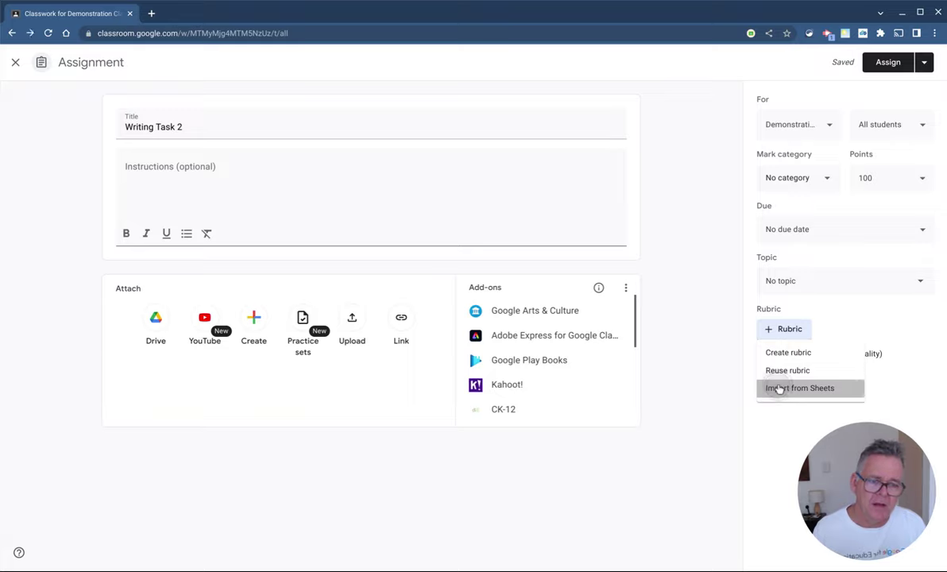
left_click(800, 388)
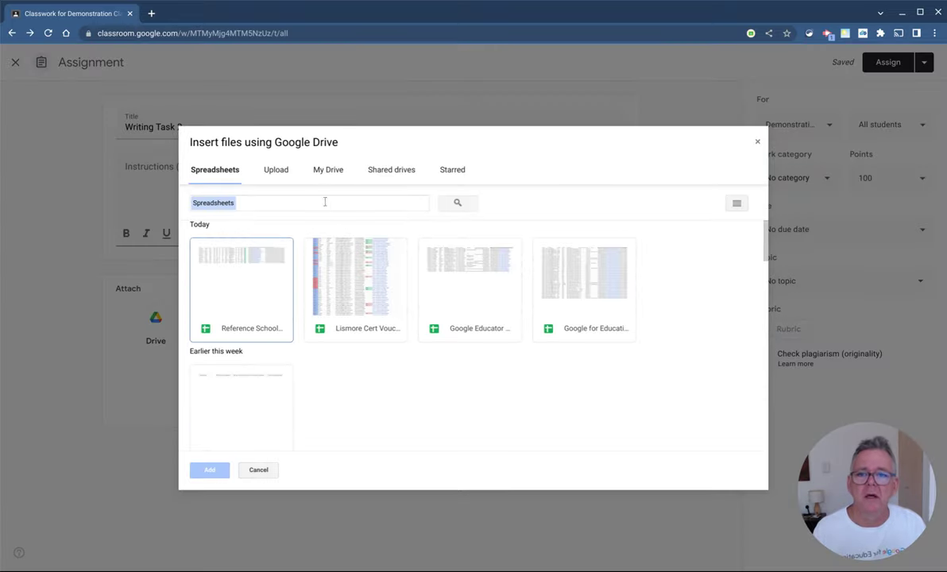
- Add the Multimedia Project spreadsheet from Shared drives > DigiTasks > Rubric Imports
left_click(391, 169)
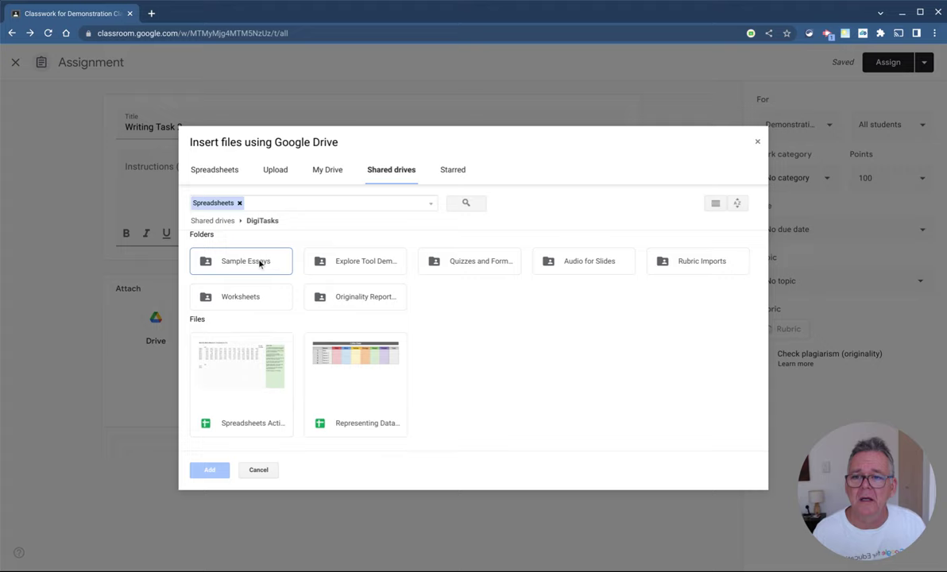
mouse_move(678, 262)
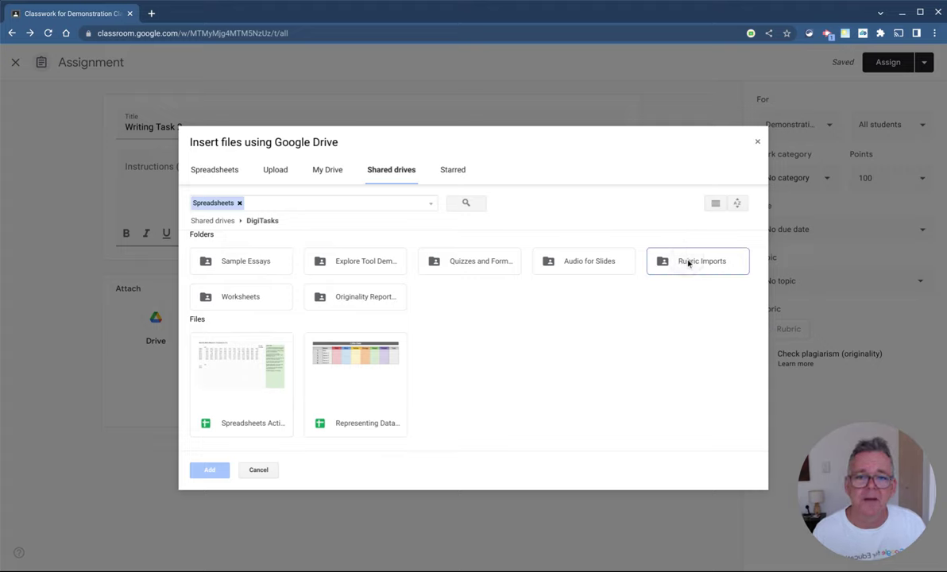
left_click(698, 261)
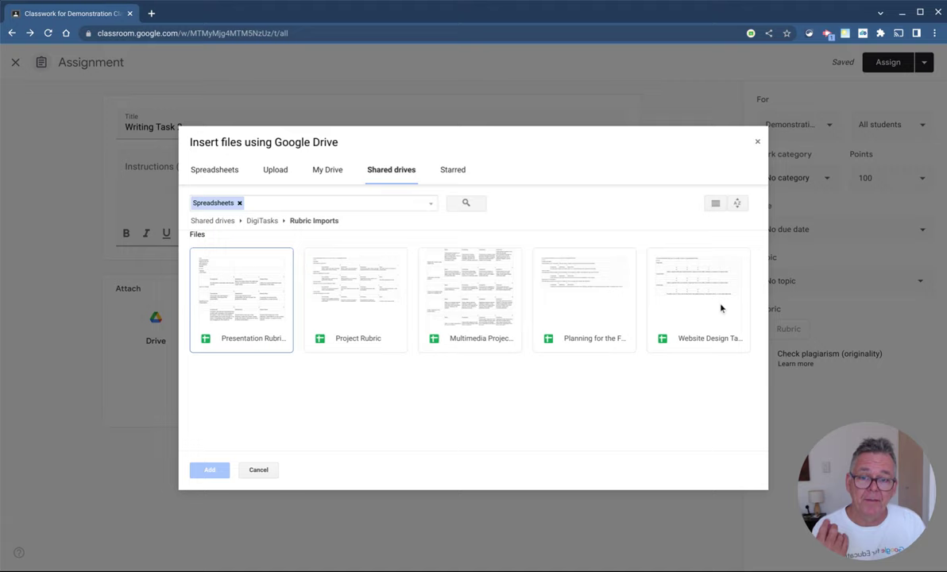
mouse_move(716, 310)
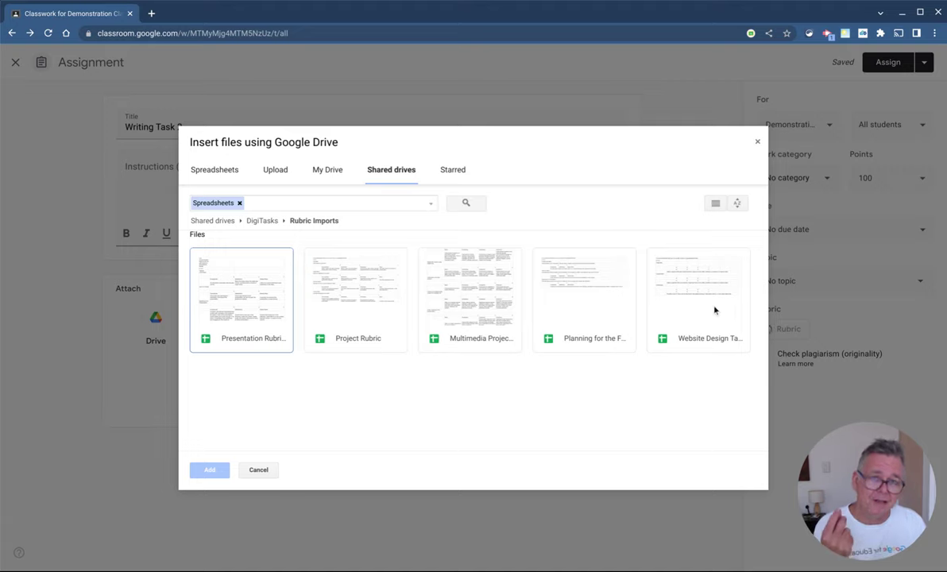
mouse_move(696, 323)
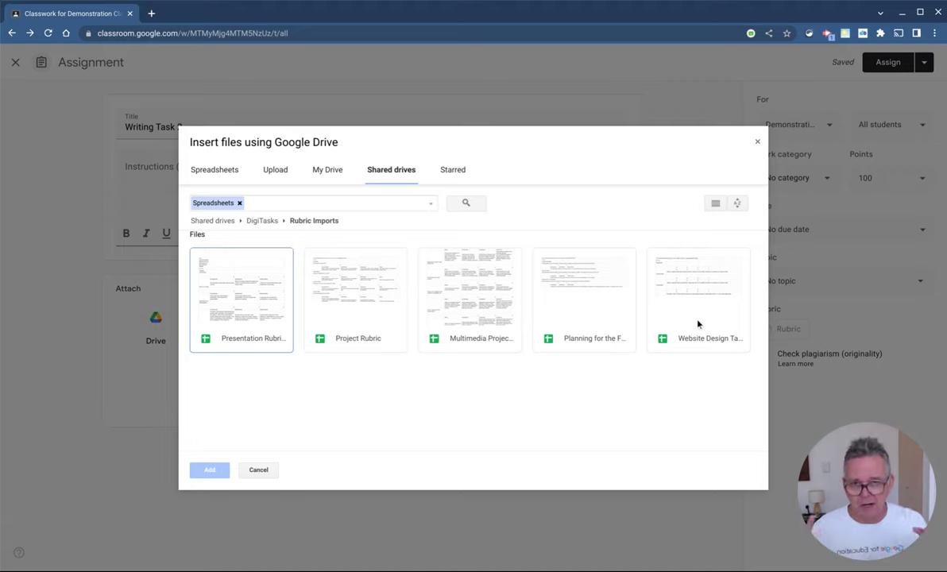
left_click(469, 294)
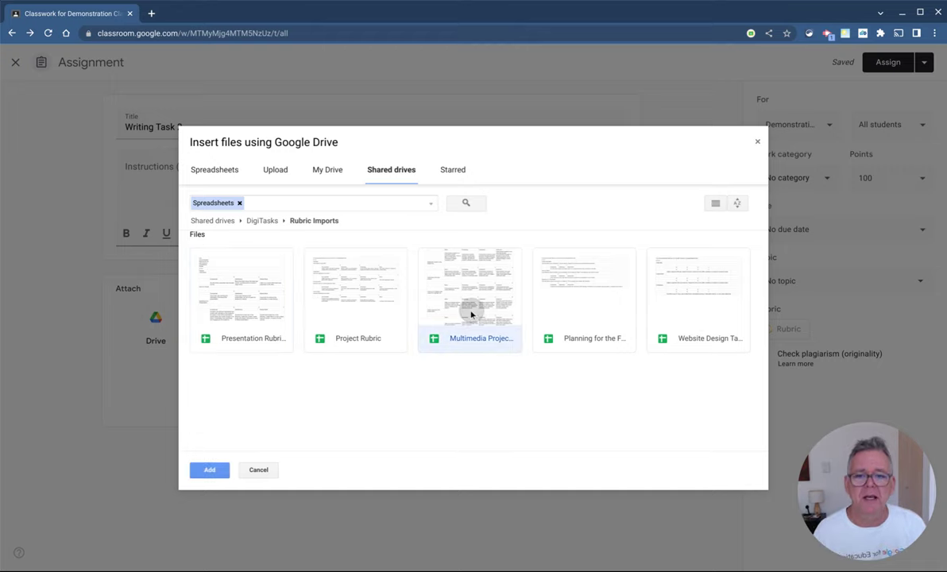
left_click(208, 469)
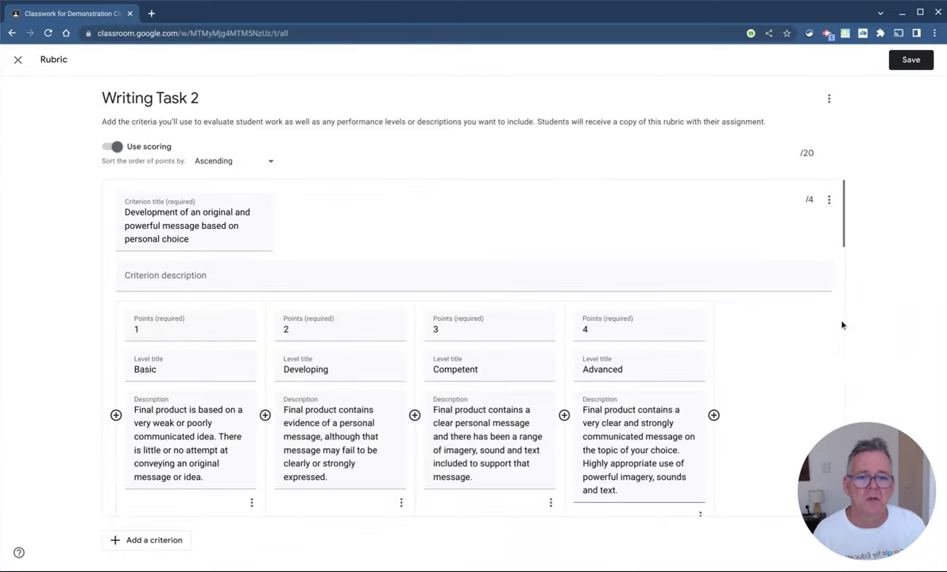
- Review the imported criteria, try saving, then discard after the 'Rating list not sorted' error
scroll("down", 3)
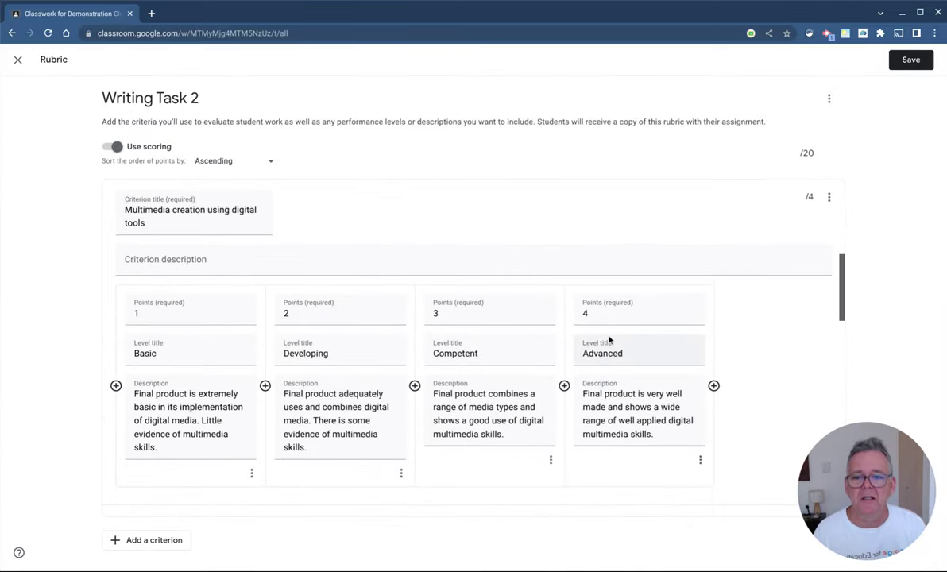
scroll("down", 3)
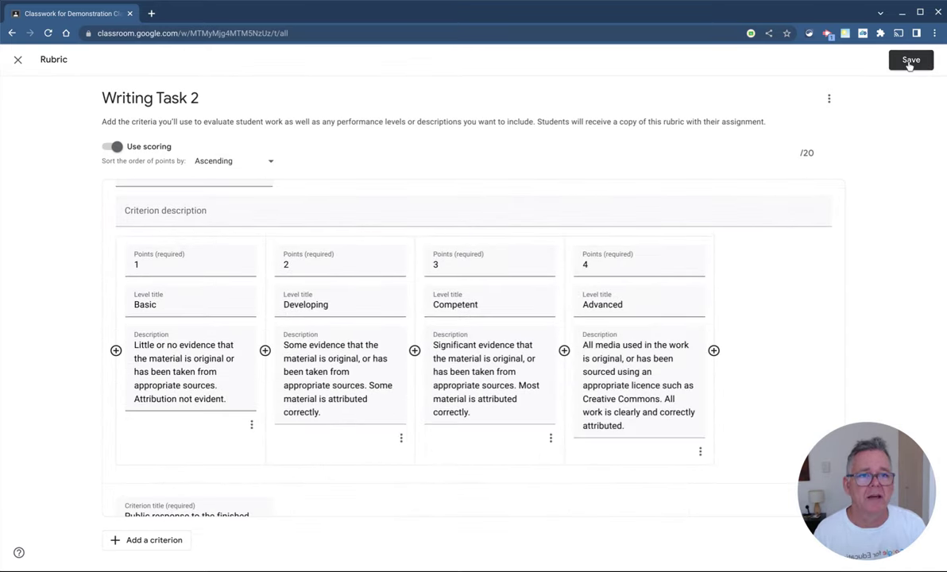
left_click(910, 60)
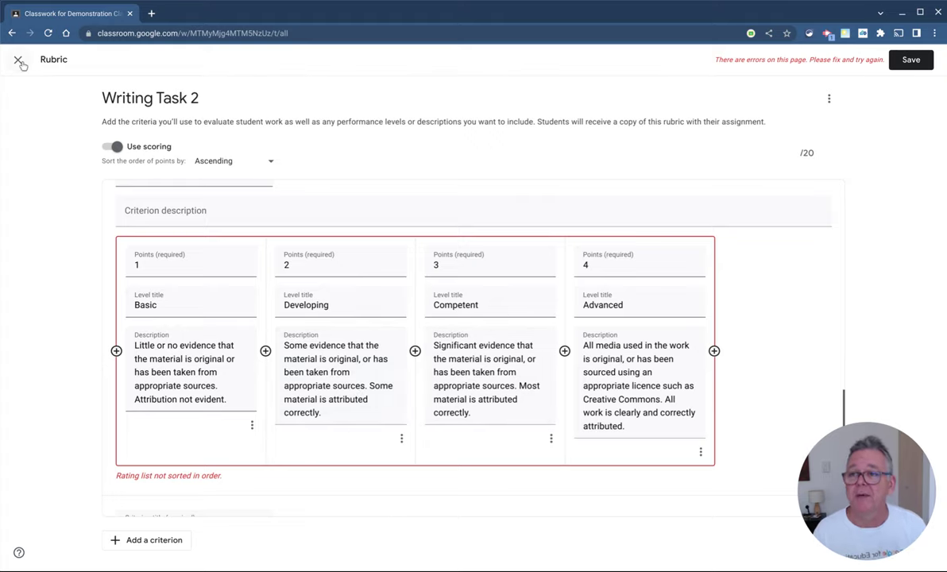
left_click(16, 61)
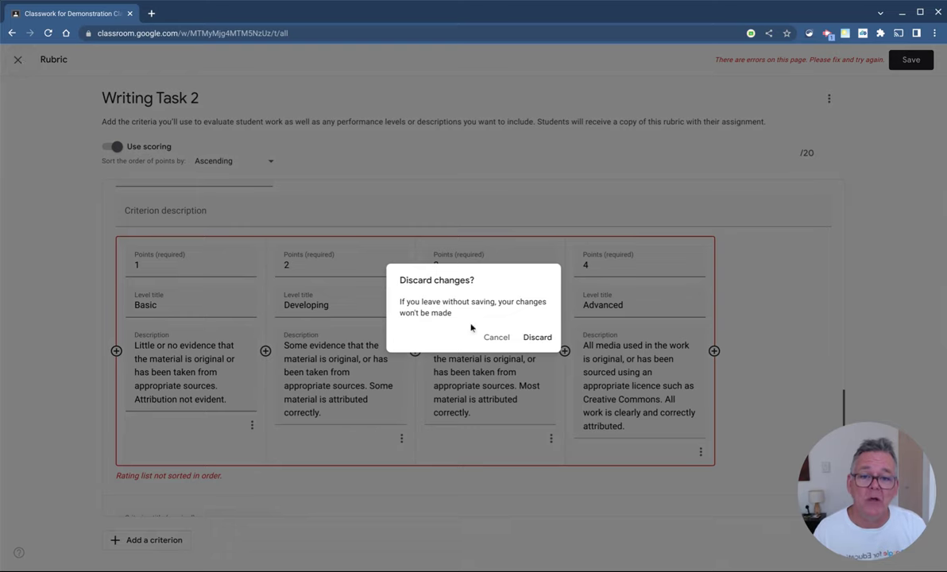
left_click(537, 337)
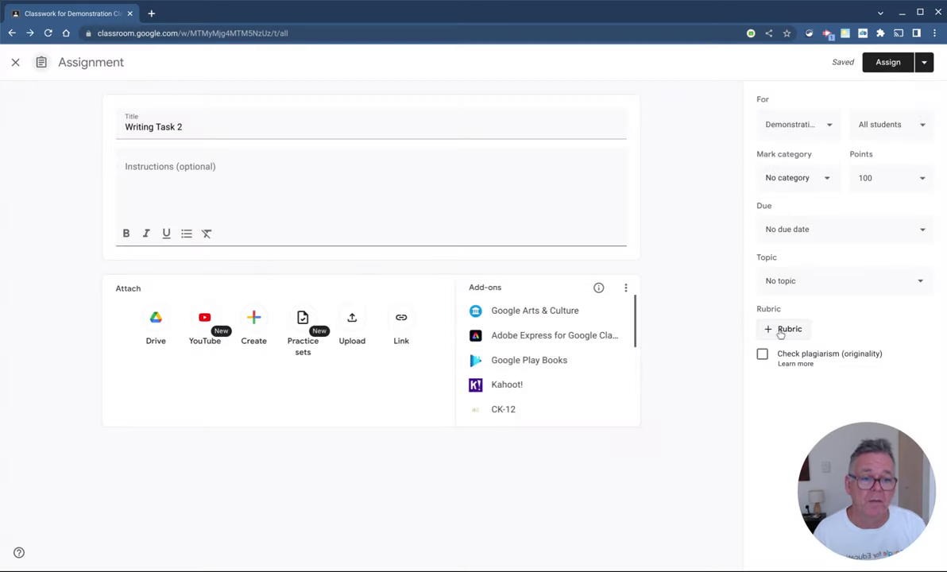
- Close the Writing Task 2 draft and open Review work for the Creative Writing Task
left_click(783, 329)
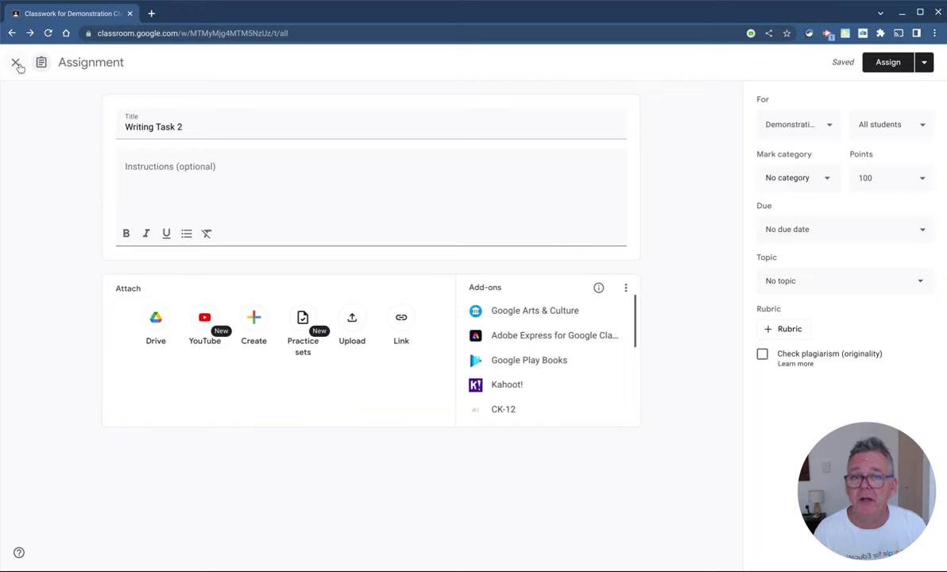
left_click(18, 61)
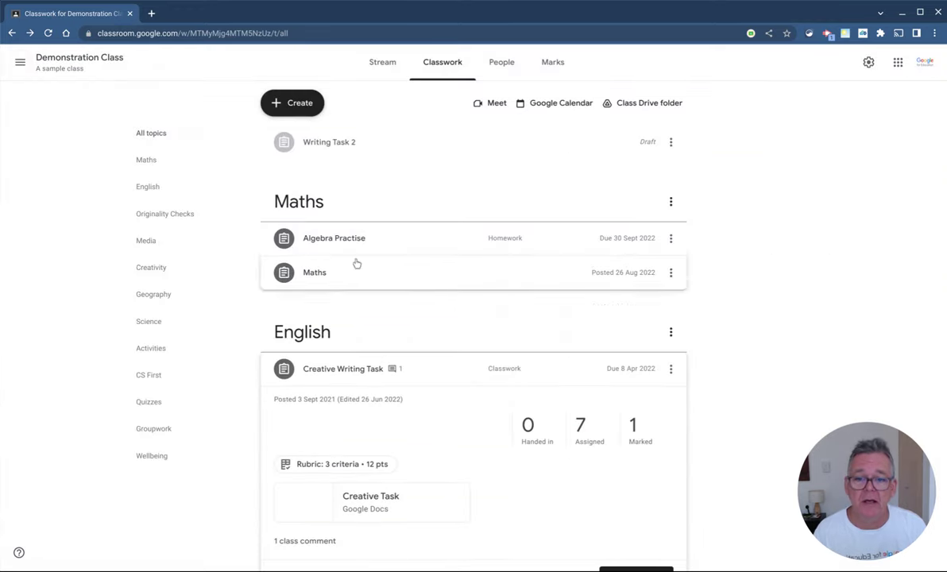
scroll("down", 3)
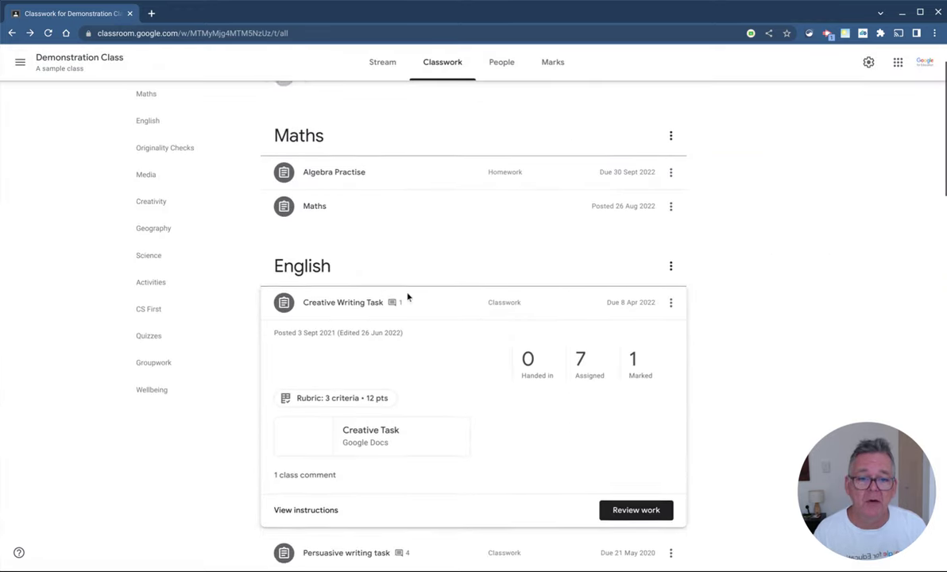
left_click(636, 510)
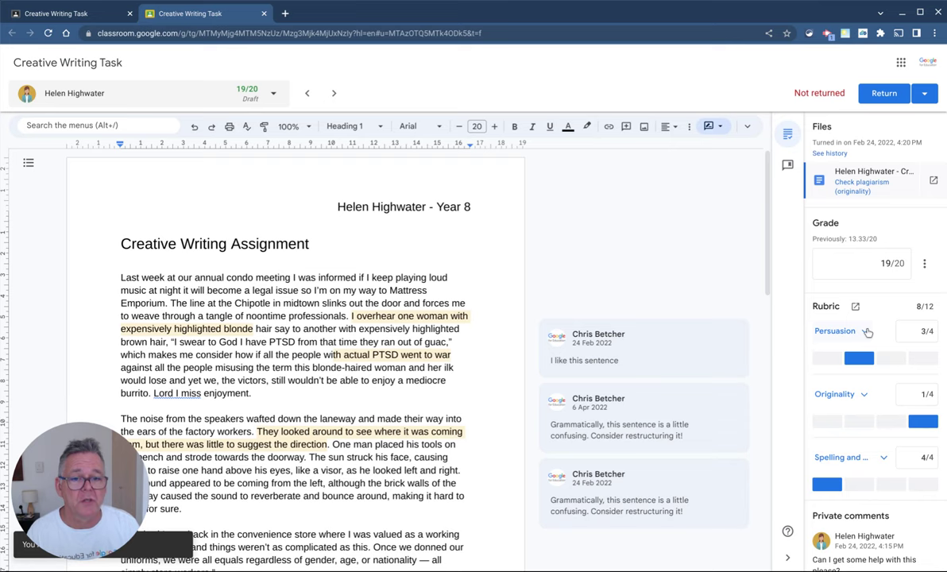
- Expand Persuasion and change its score from Advanced to Developing (2 pts)
left_click(835, 331)
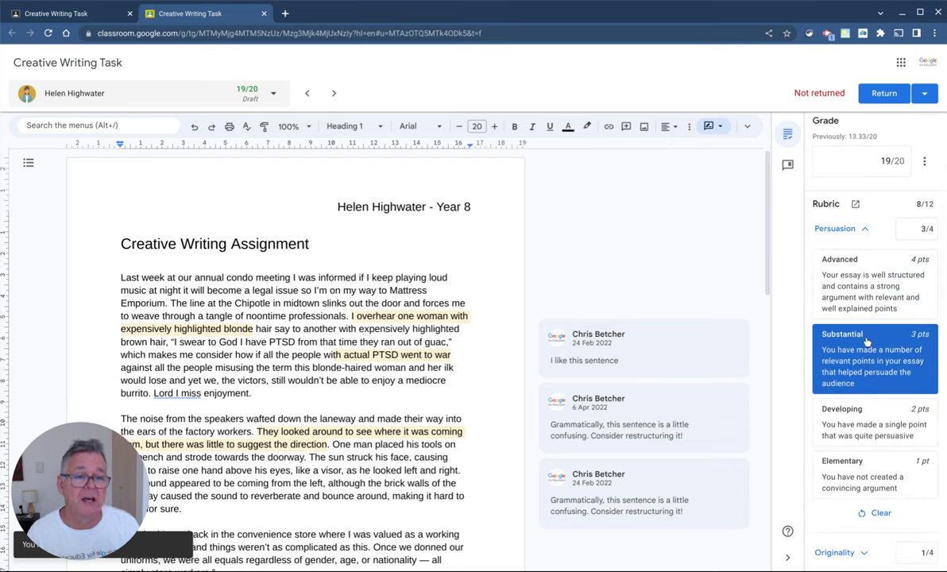
left_click(873, 284)
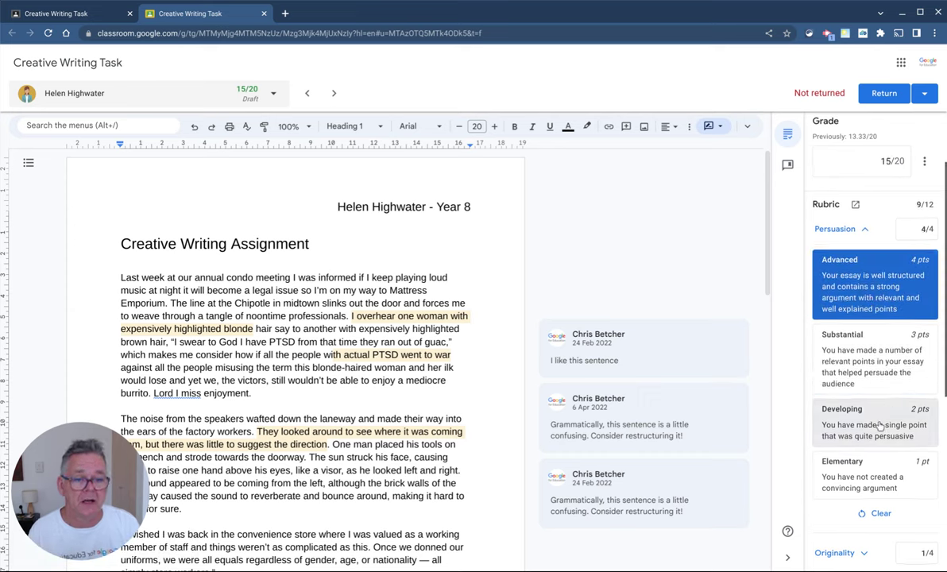
left_click(873, 423)
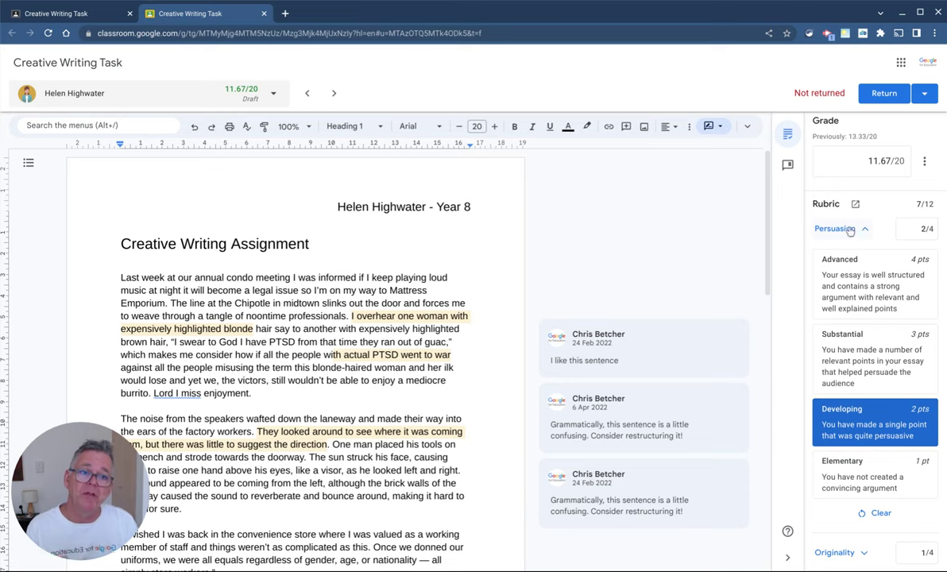
mouse_move(852, 445)
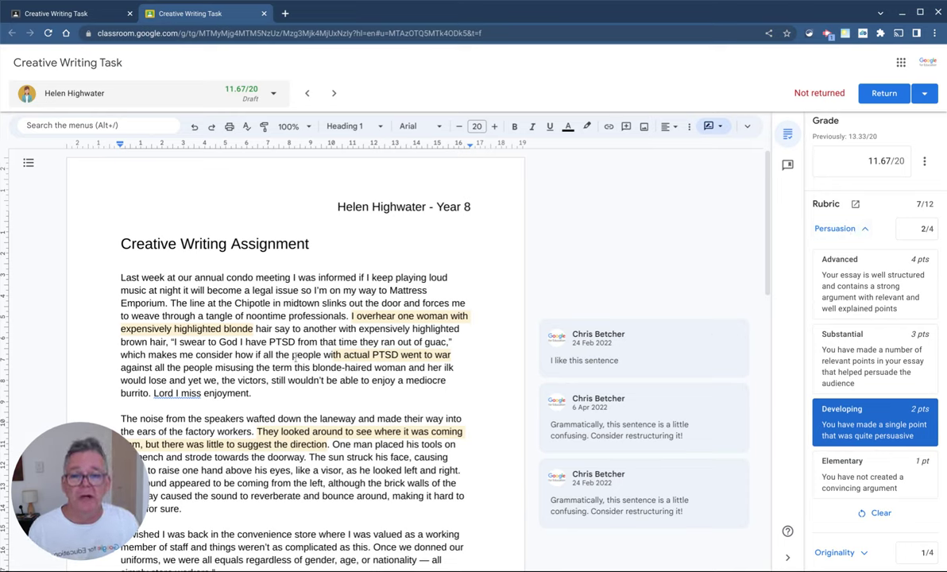
left_click(872, 365)
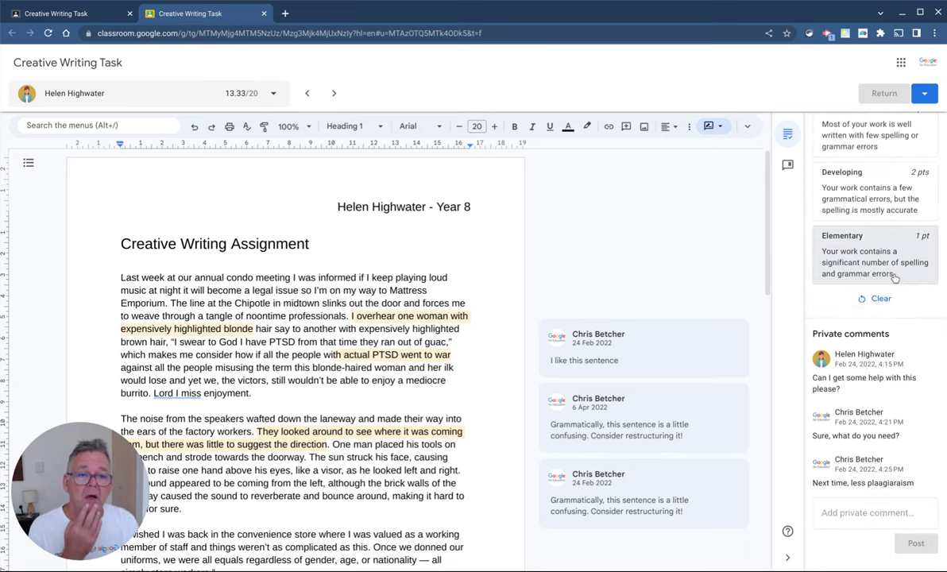
- Score Spelling and grammar at the Substantial level (3 points)
left_click(874, 223)
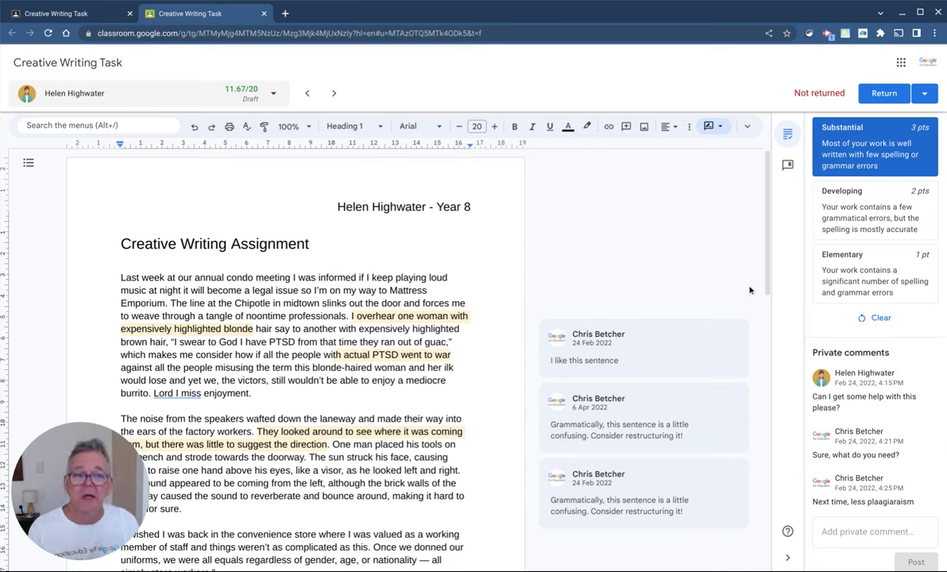
mouse_move(523, 300)
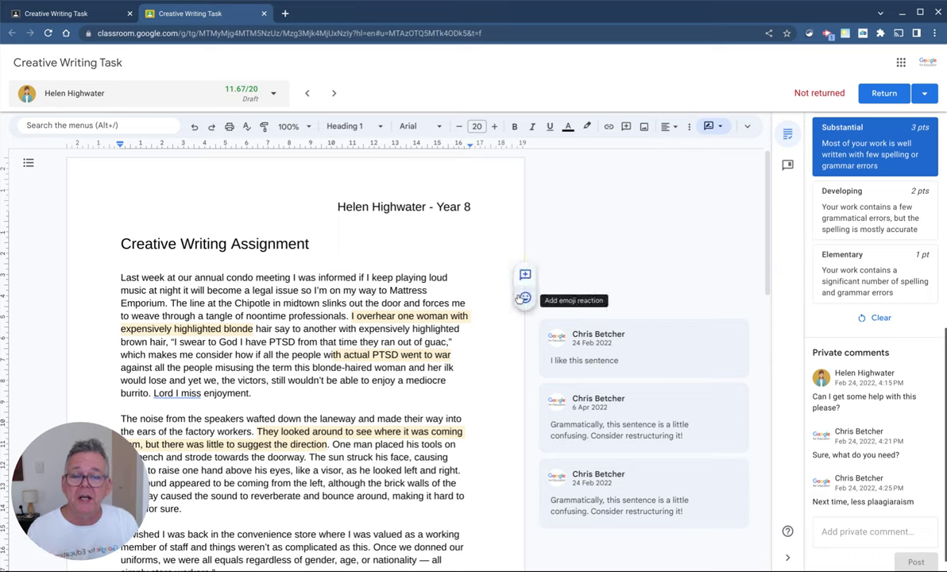